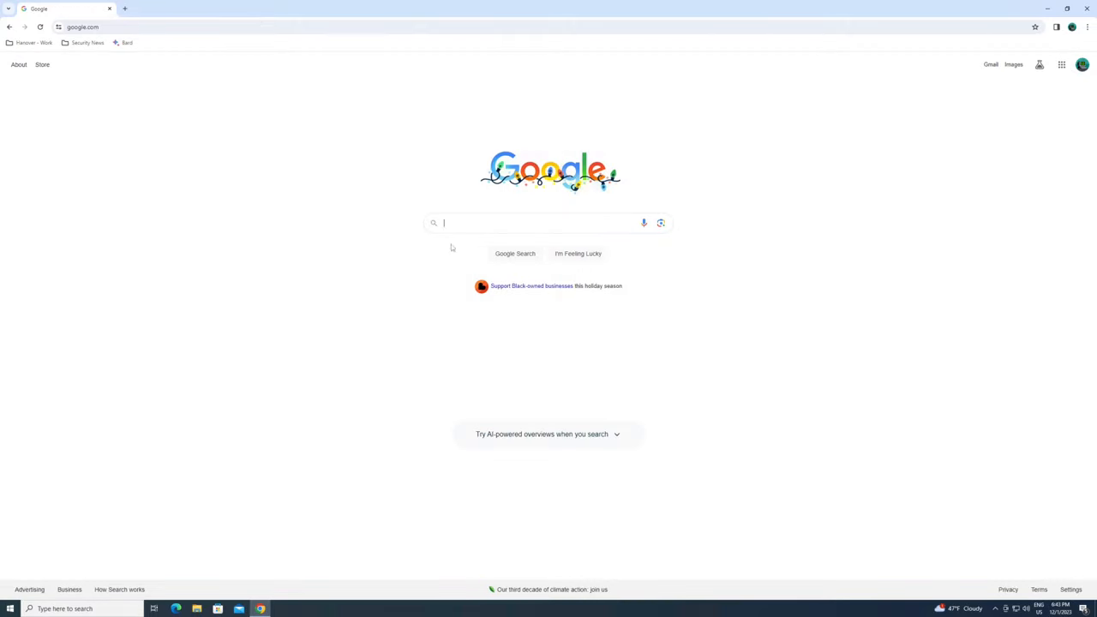
# Find the Valve Developer Community SteamCMD page via Google and download SteamCMD for Windows.
pyautogui.write('steamcmd')
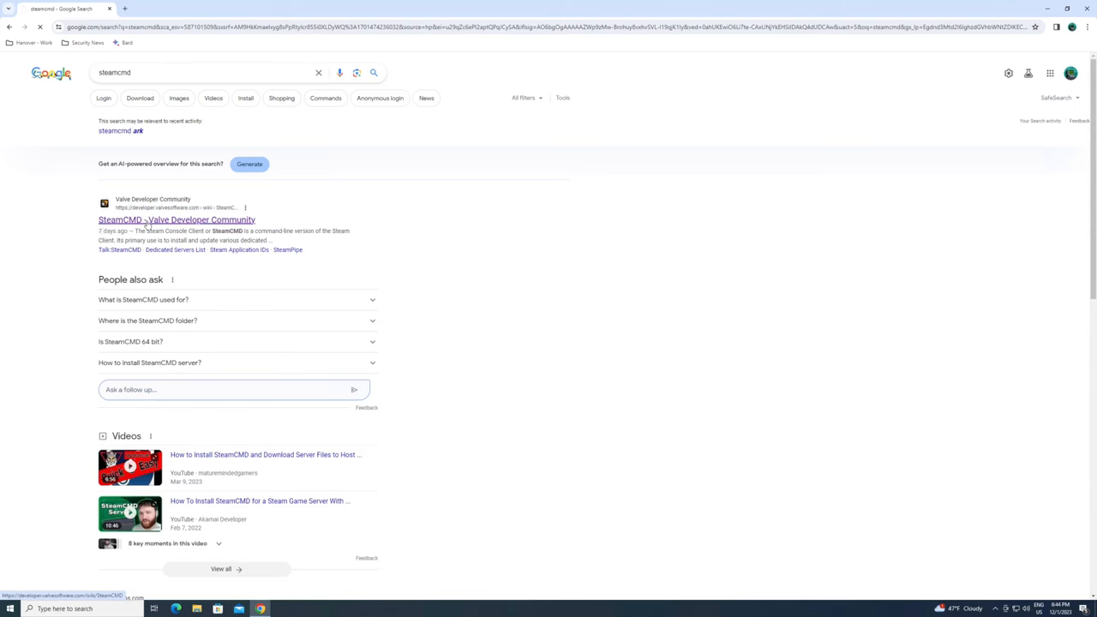
pyautogui.click(154, 219)
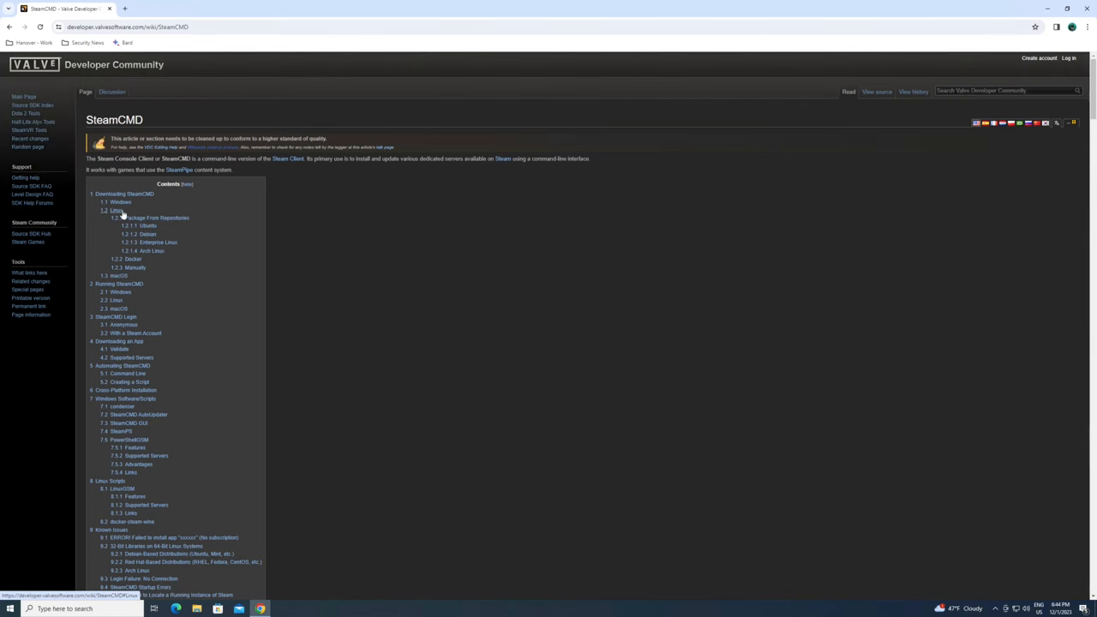
pyautogui.click(104, 203)
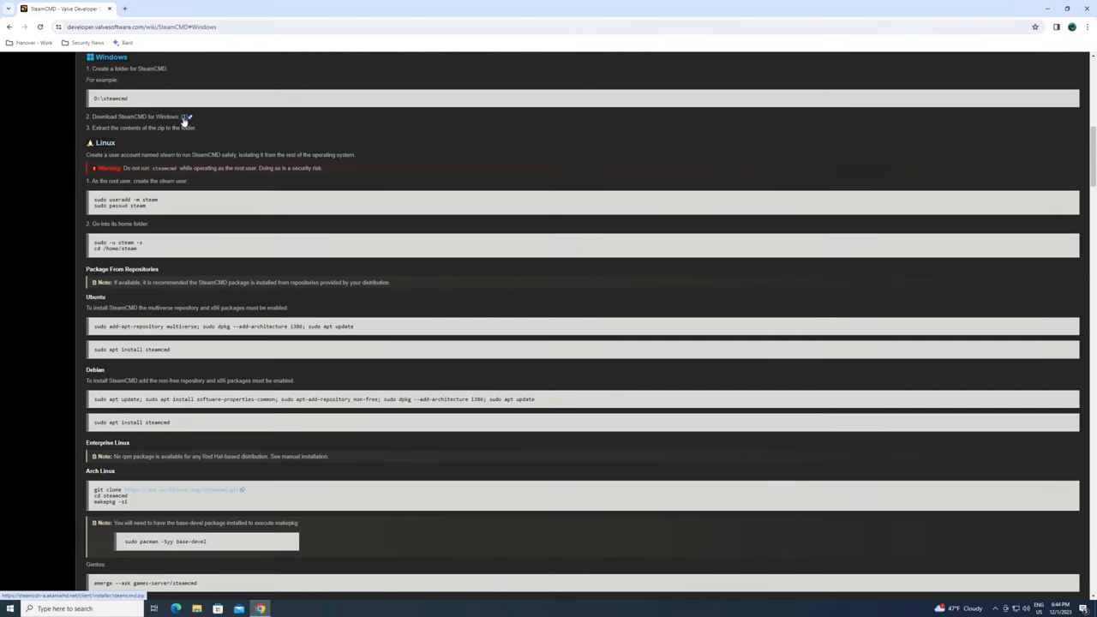
pyautogui.click(185, 116)
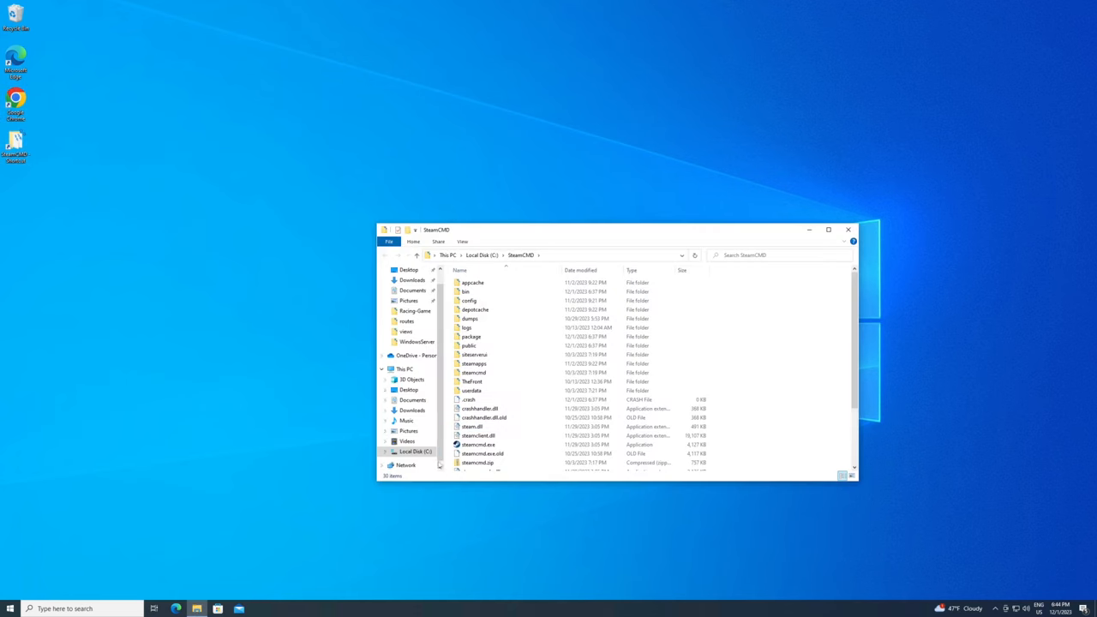
# Launch steamcmd.exe from the C:\SteamCMD folder.
pyautogui.click(480, 445)
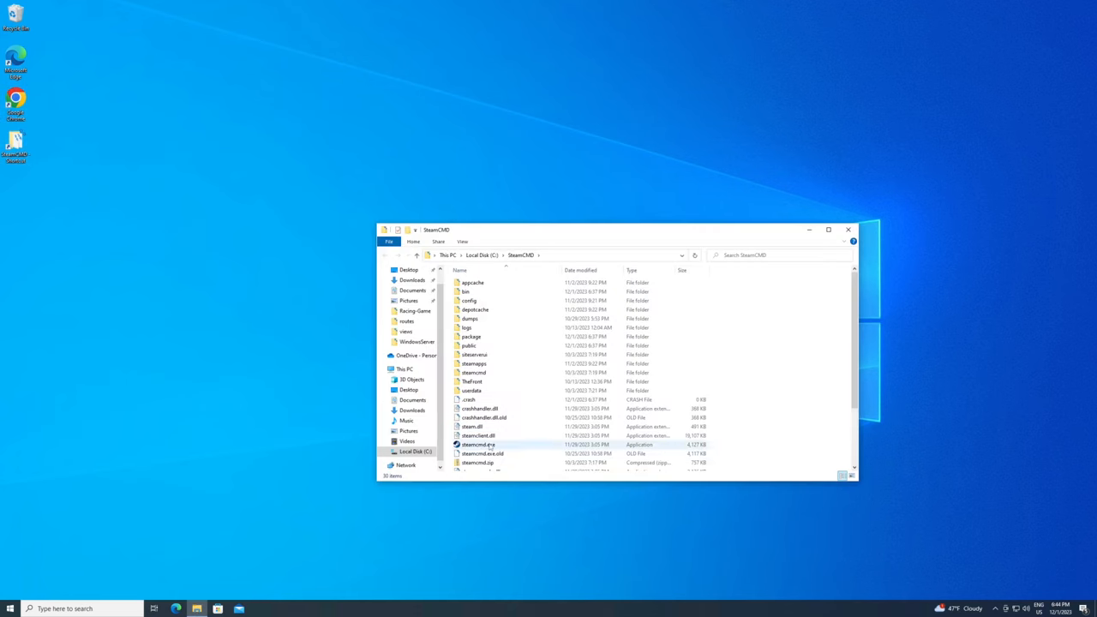
pyautogui.moveTo(485, 446)
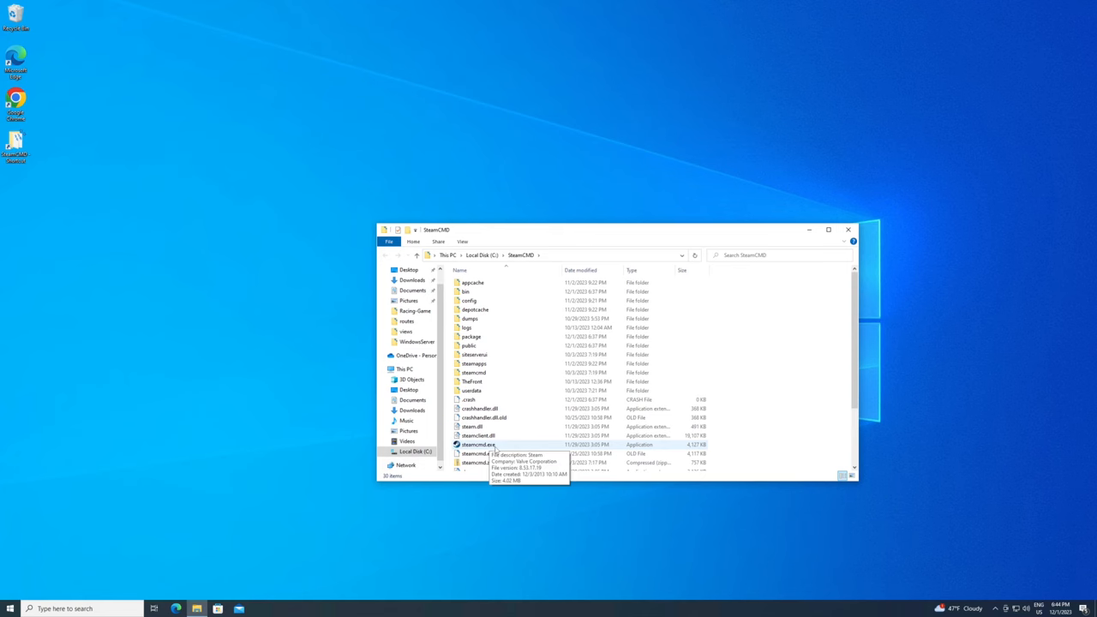
pyautogui.doubleClick(477, 446)
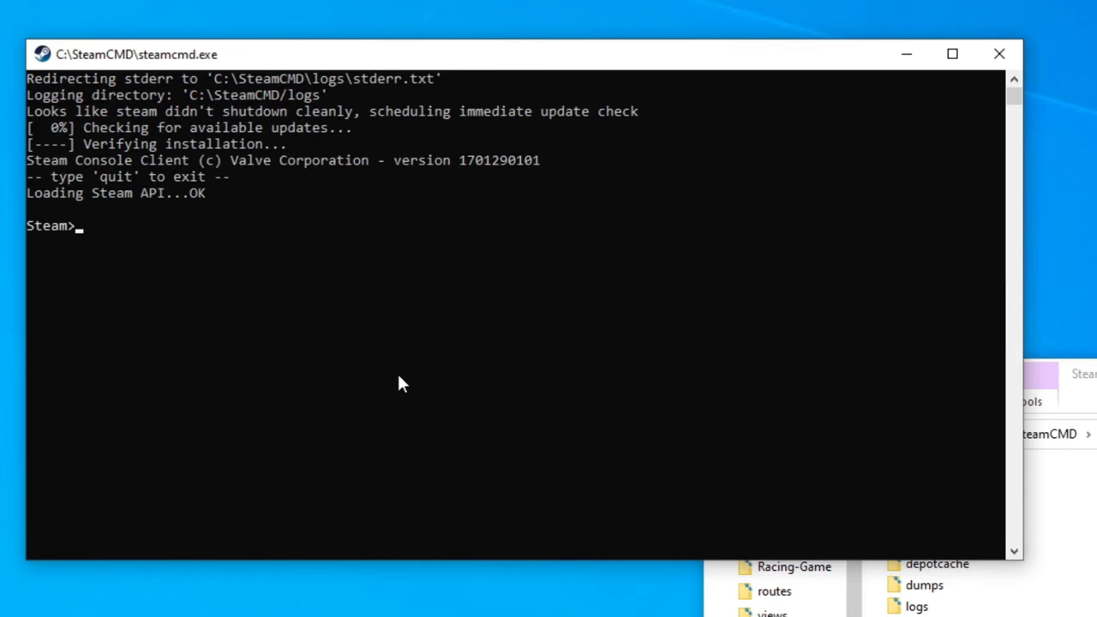
# Log in anonymously in SteamCMD and enter app_update with the ARK server app id 24309.
pyautogui.click(226, 265)
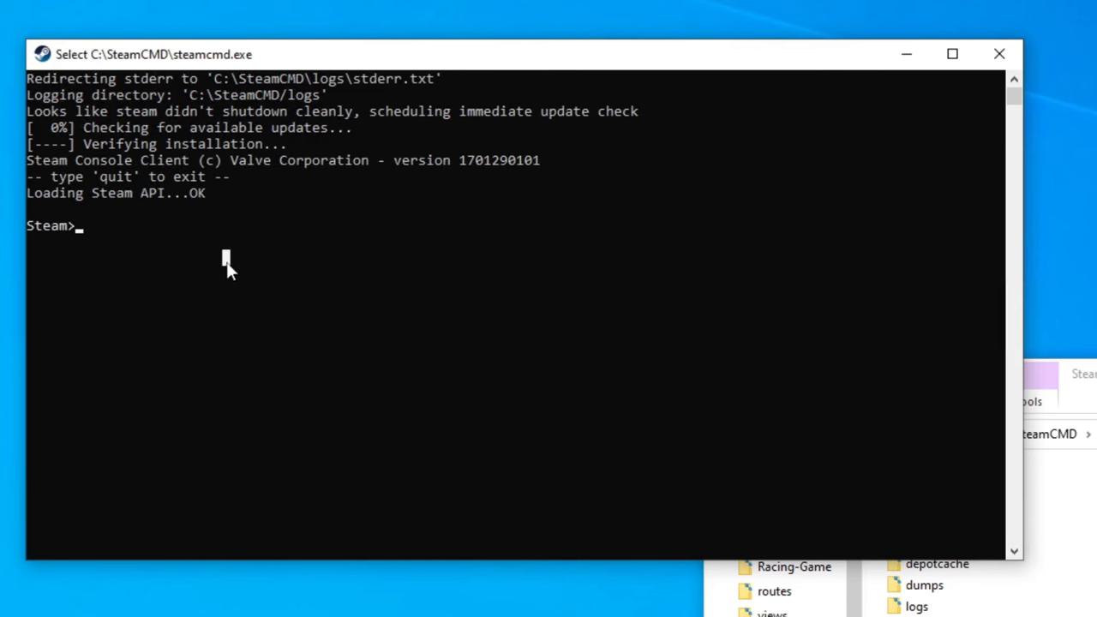
pyautogui.moveTo(96, 254)
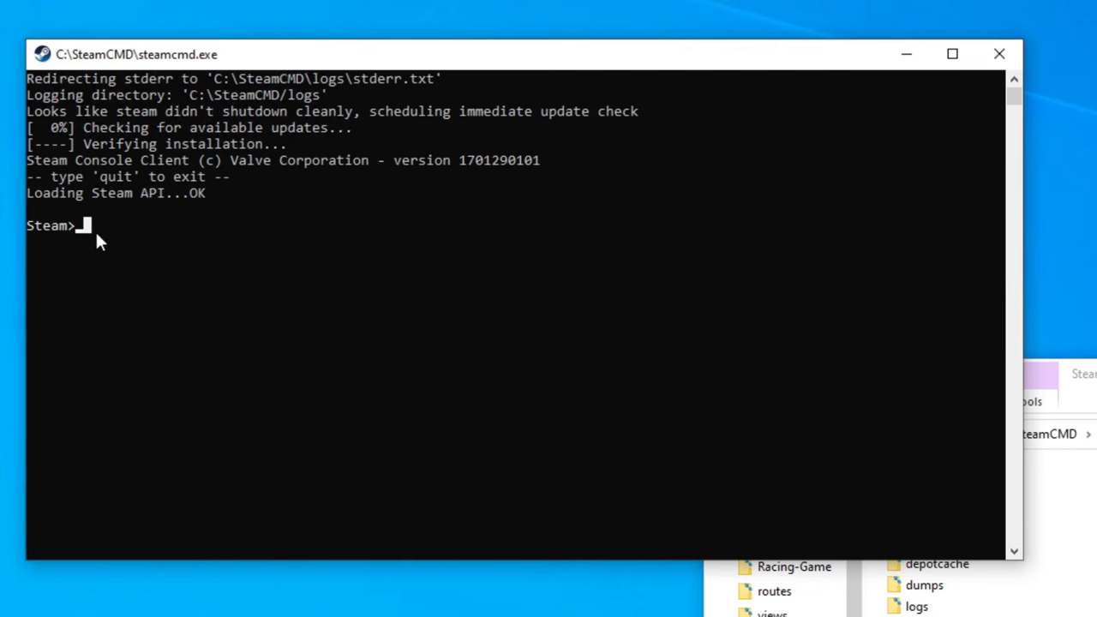
pyautogui.write('login anonymous')
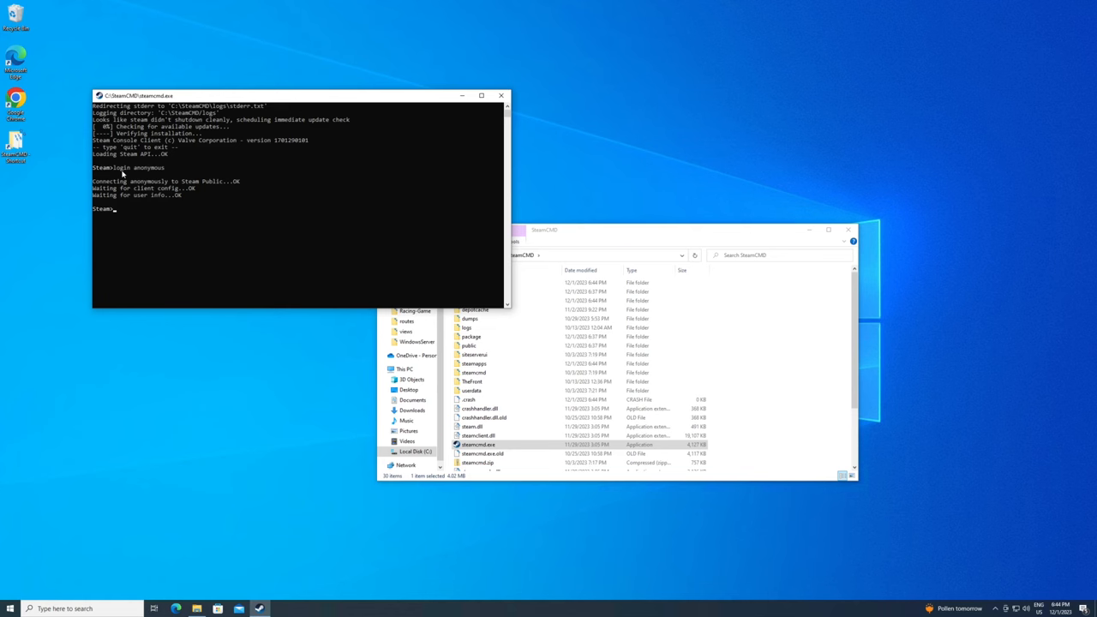
pyautogui.write('App')
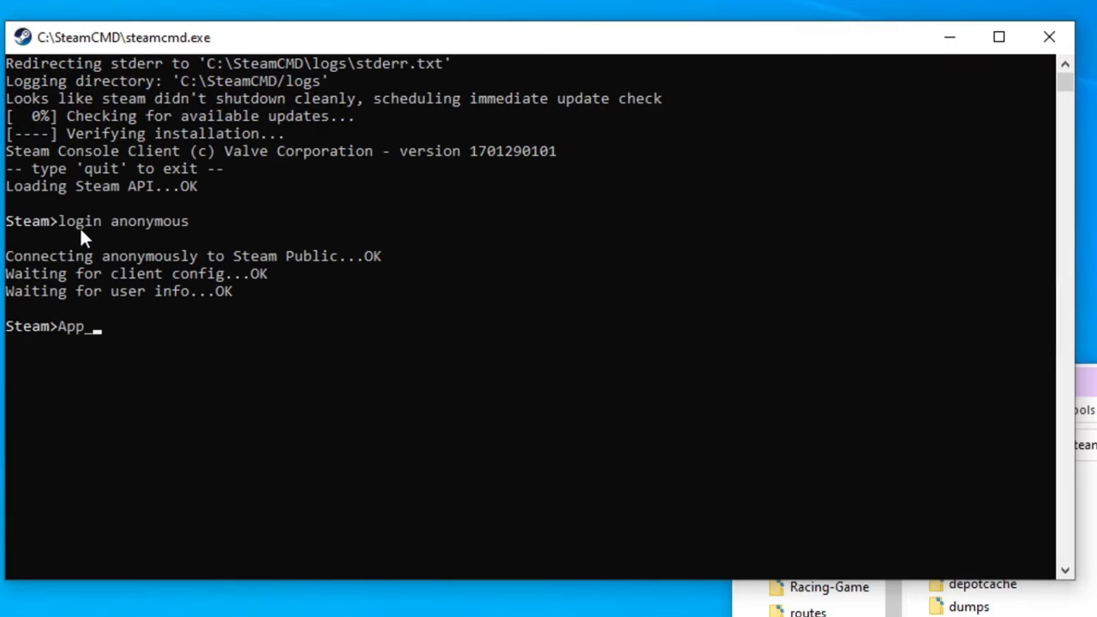
pyautogui.write('_update')
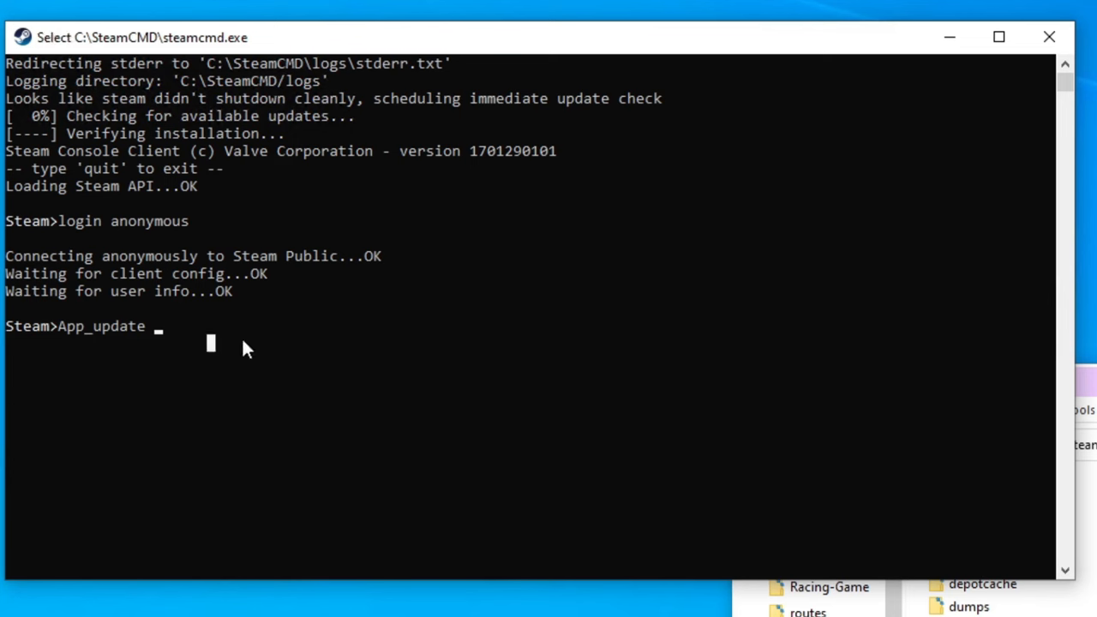
pyautogui.write('243')
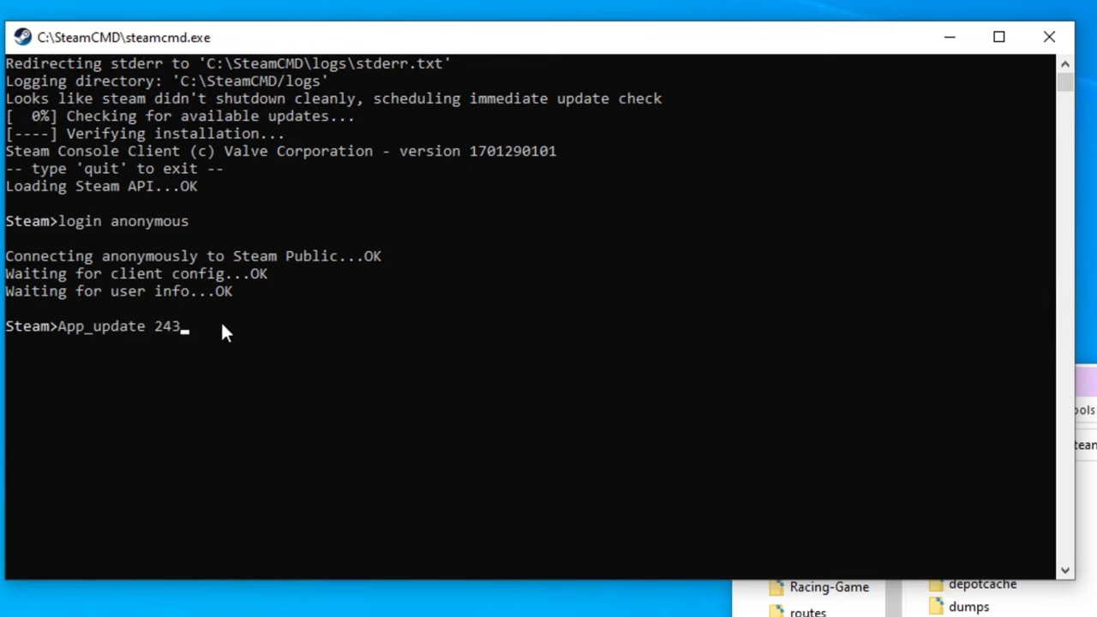
pyautogui.write('09')
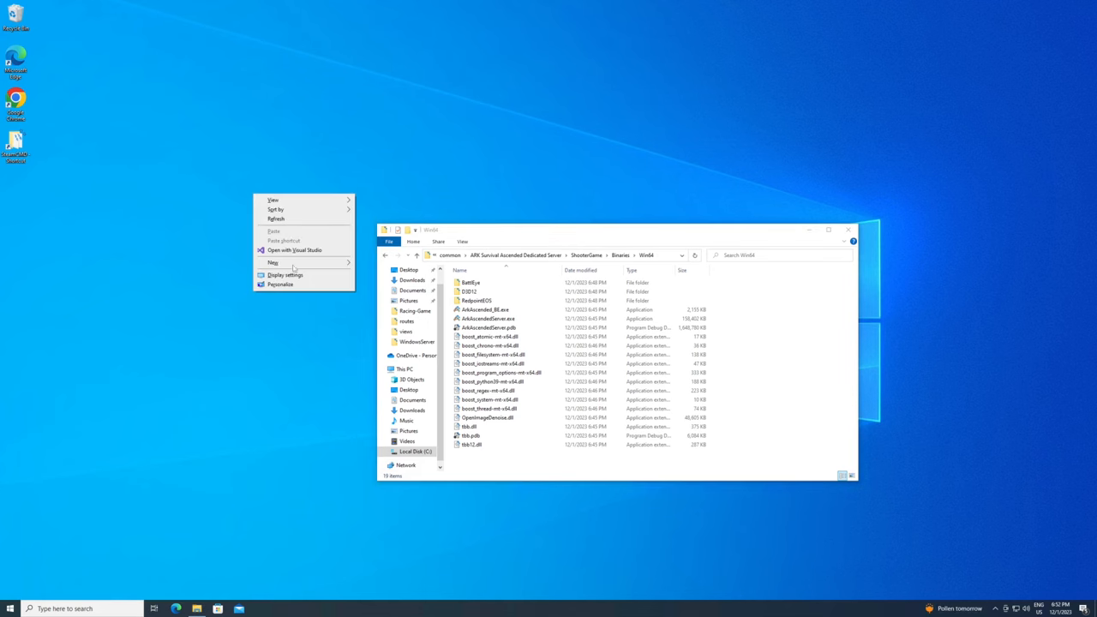
# Create a new text document on the desktop and rename it Ark-start.bat, accepting the extension change.
pyautogui.click(289, 262)
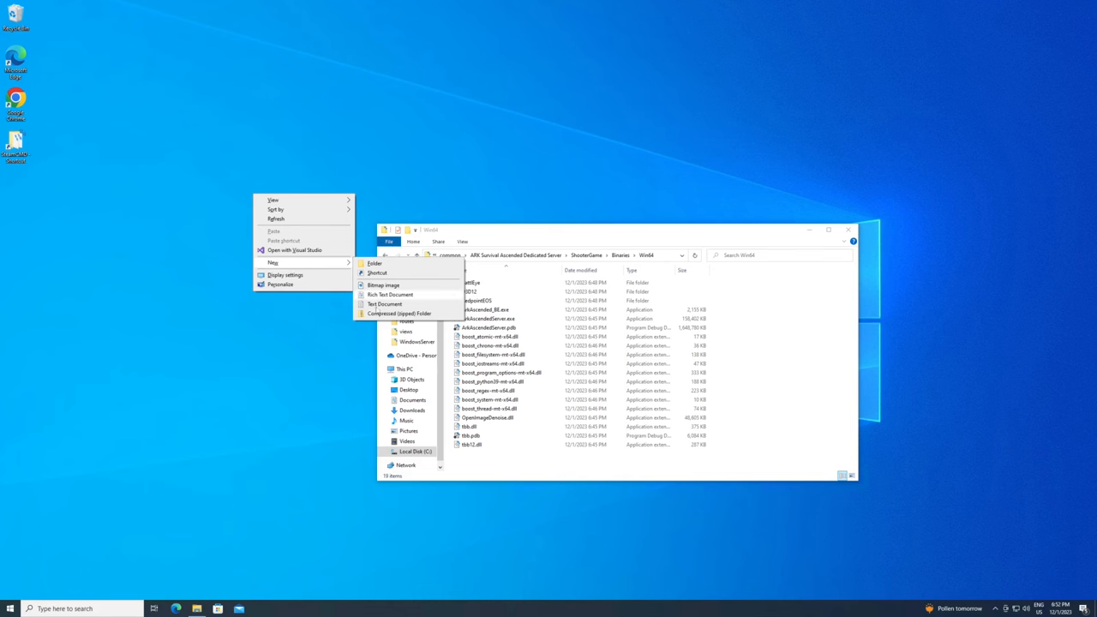
pyautogui.click(383, 305)
pyautogui.write('Ark-start.bat')
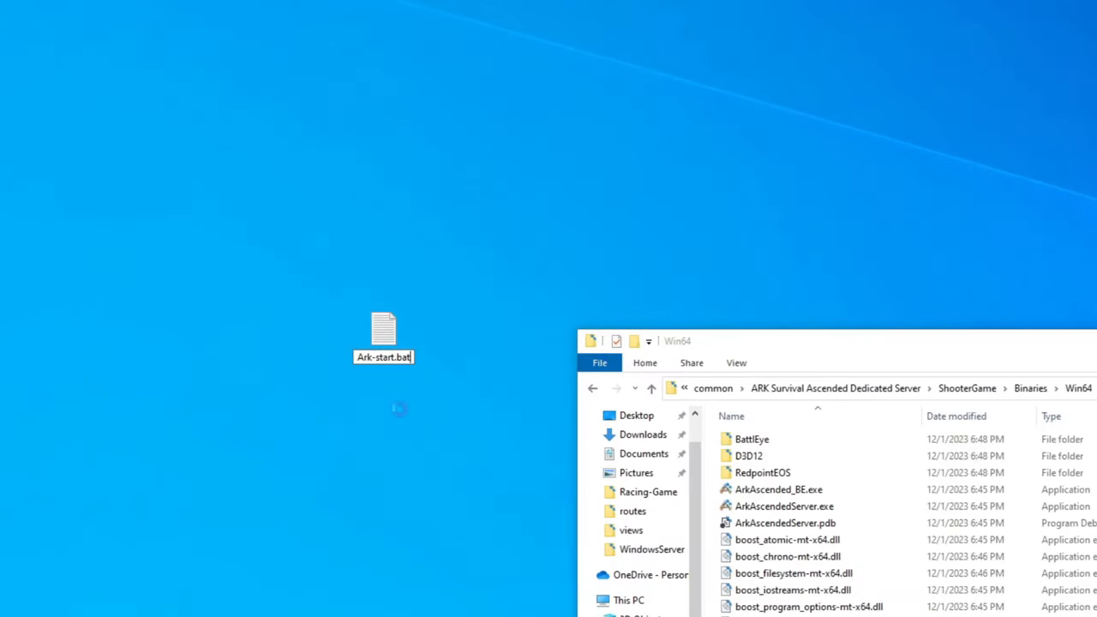
pyautogui.press('Enter')
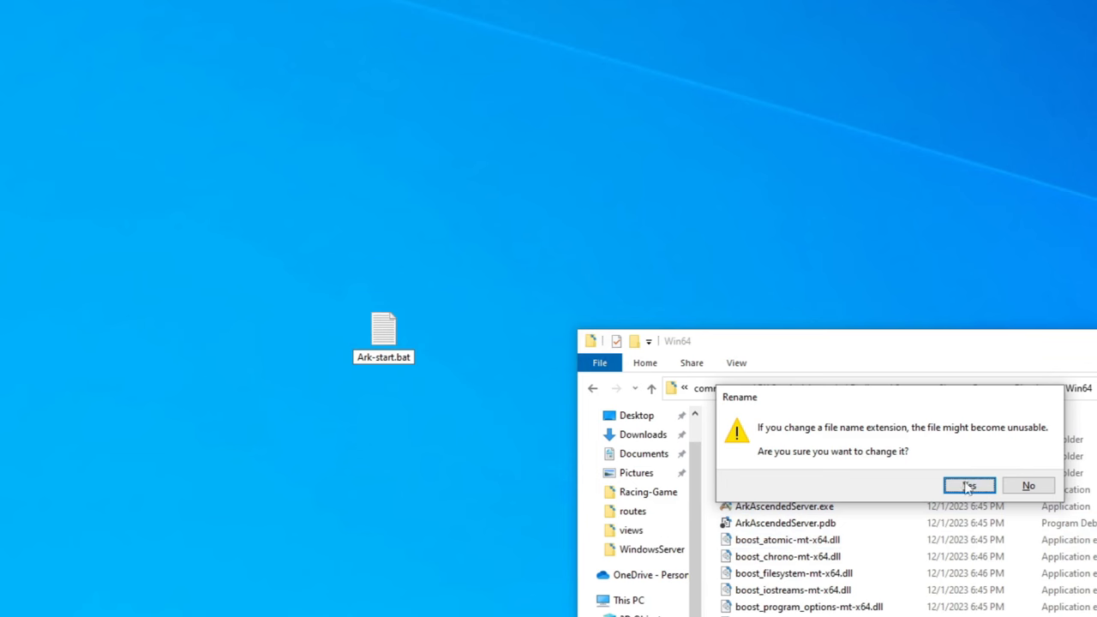
pyautogui.click(970, 483)
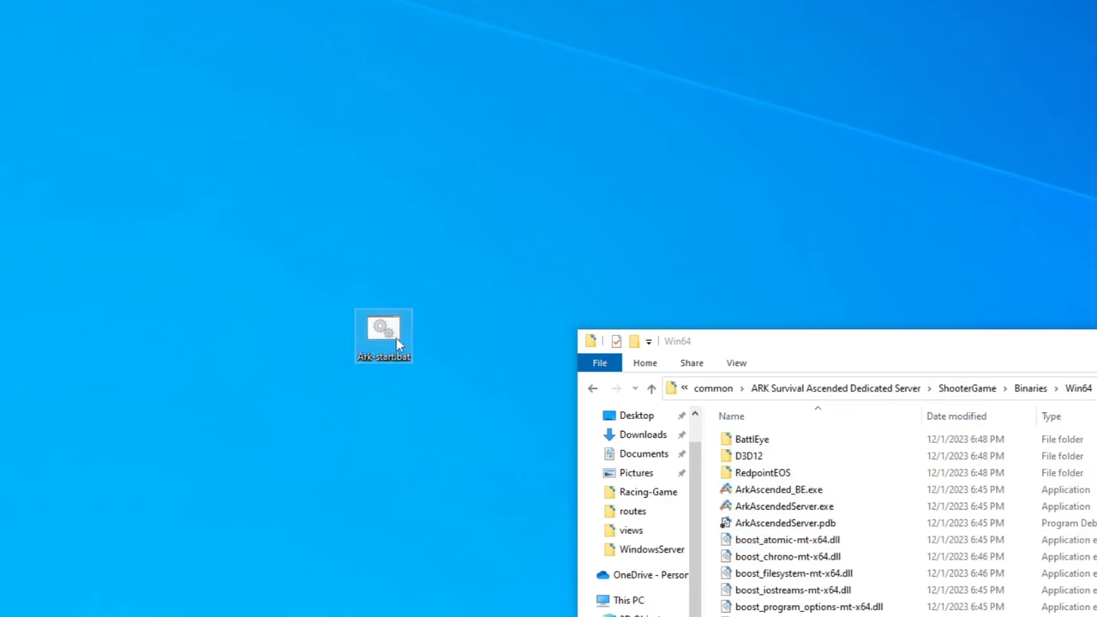
pyautogui.moveTo(399, 366)
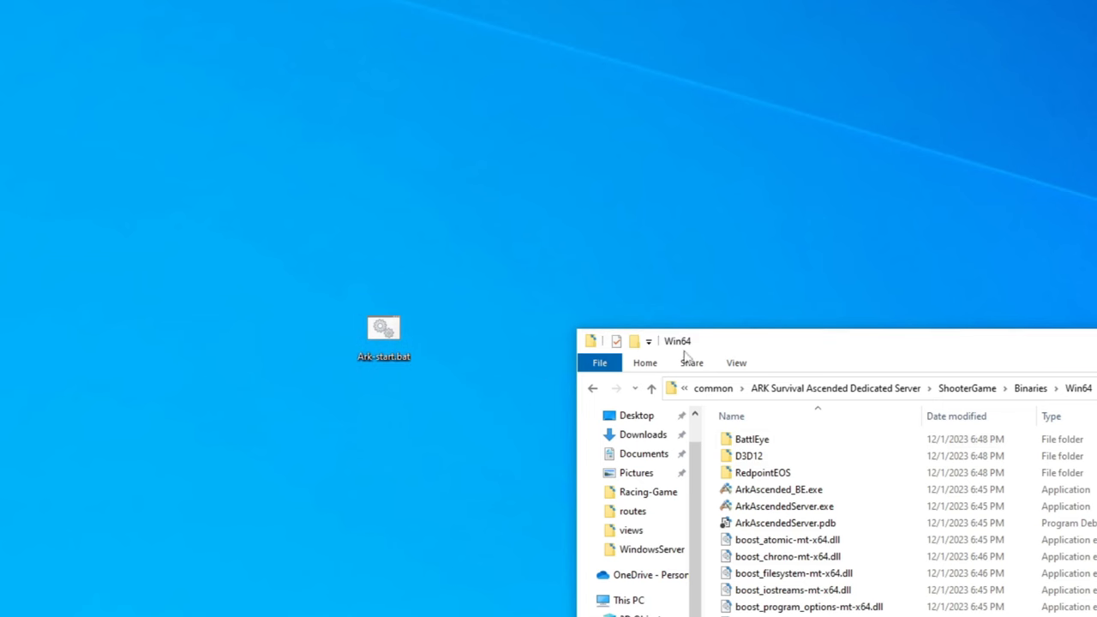
# Change an option in the folder's View settings.
pyautogui.click(735, 363)
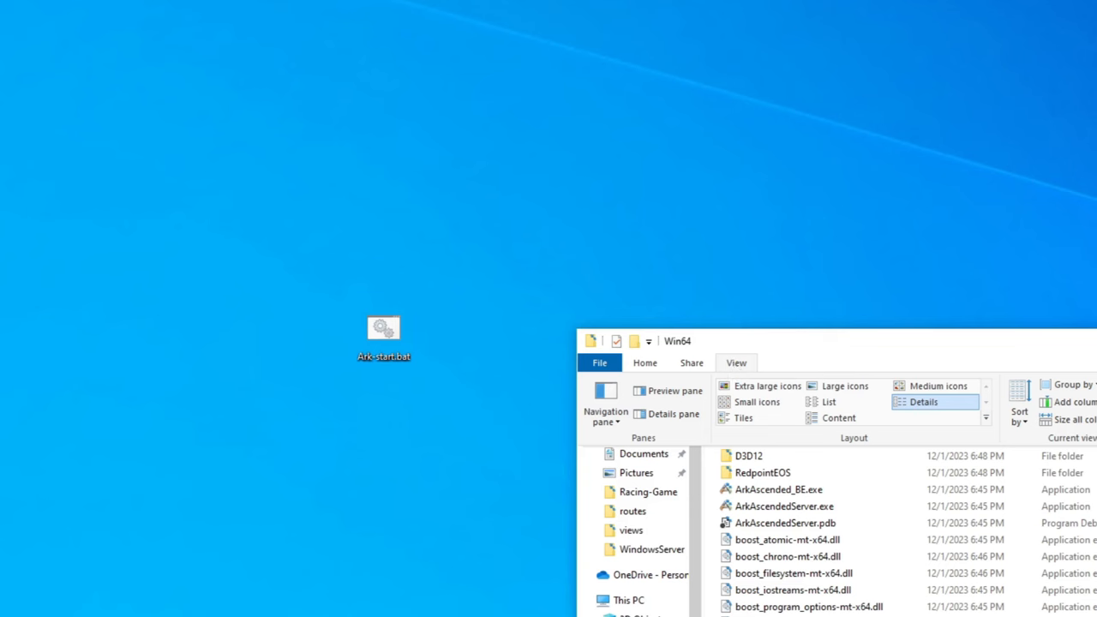
pyautogui.click(383, 329)
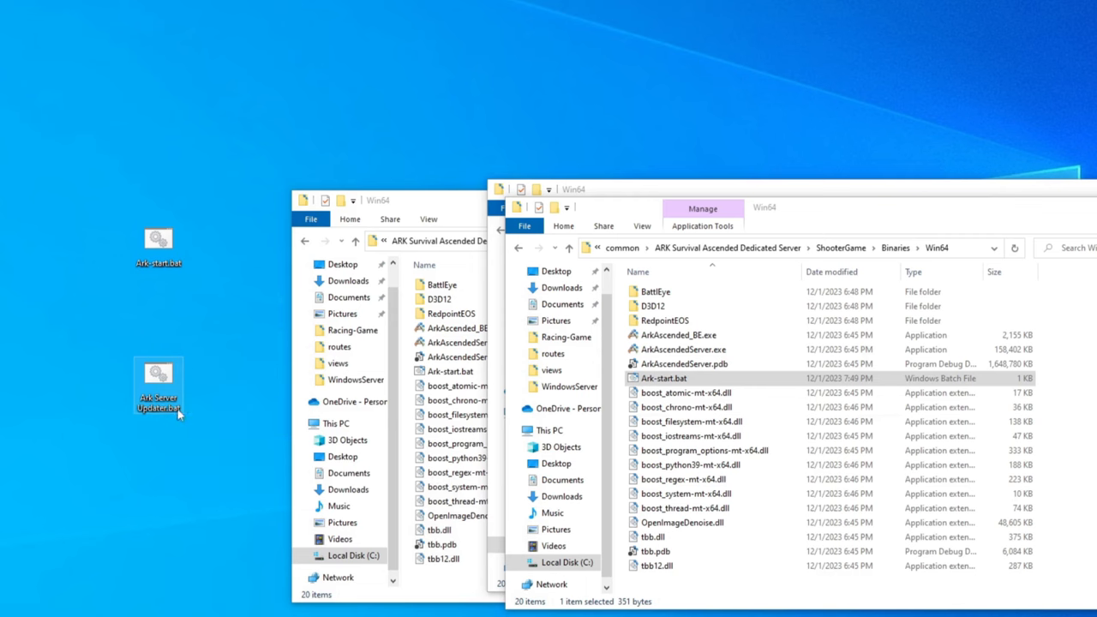
pyautogui.moveTo(158, 240)
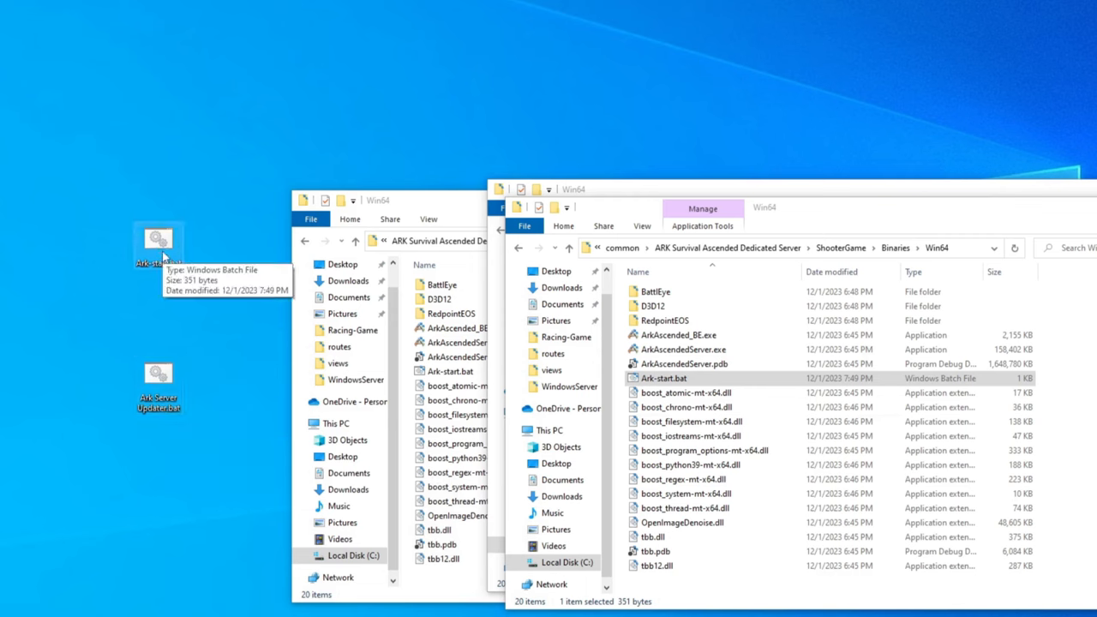
pyautogui.moveTo(187, 305)
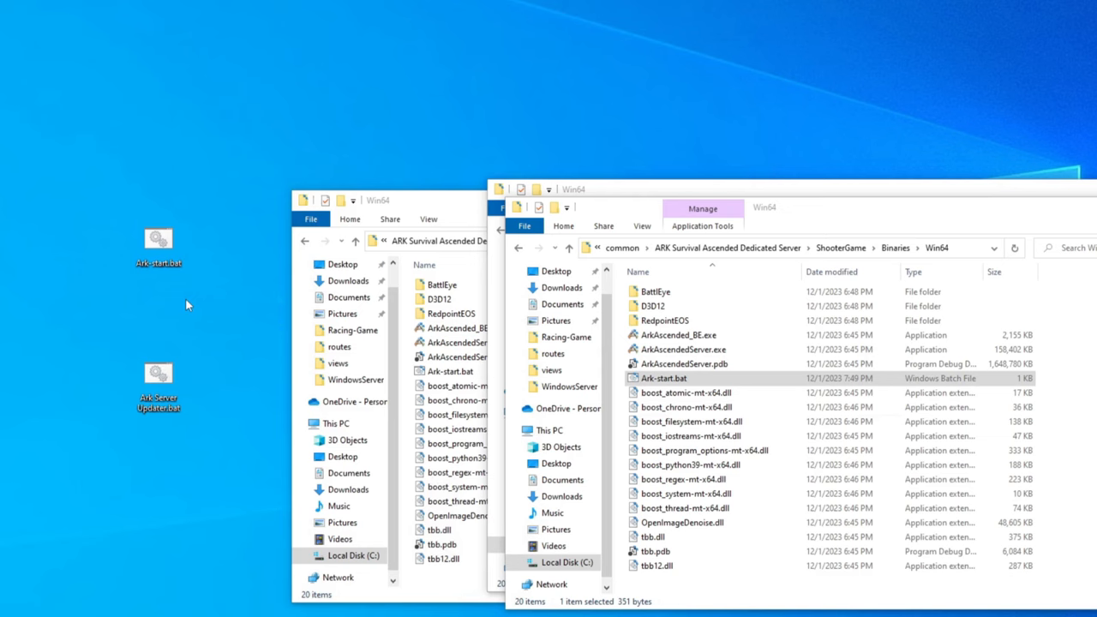
# Select the Ark Server Updater file on the desktop and bring up its context menu.
pyautogui.click(158, 382)
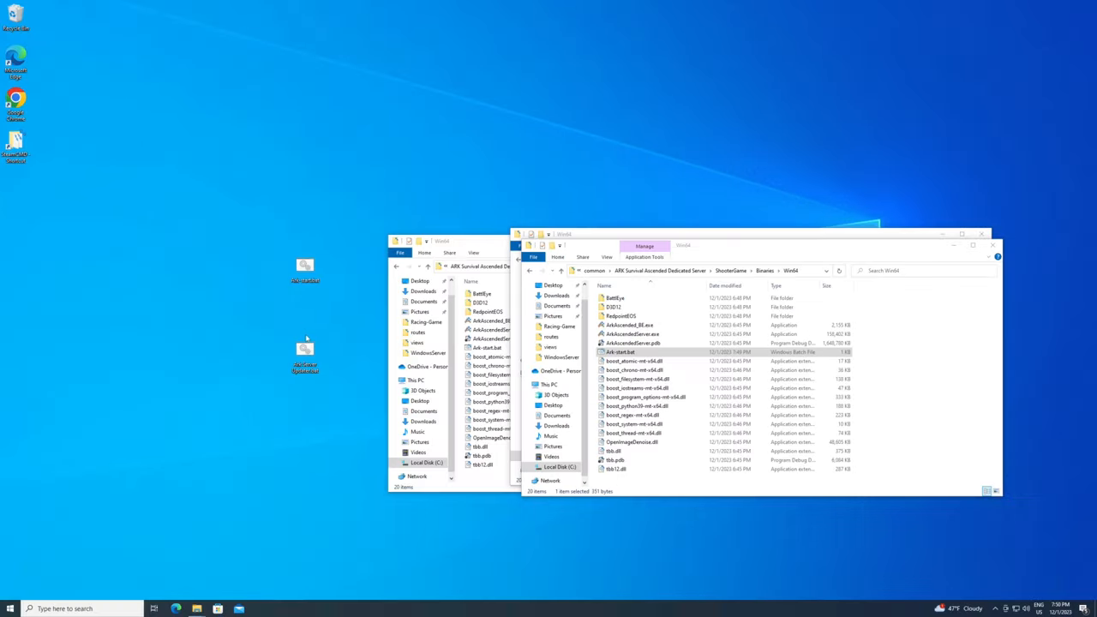
pyautogui.rightClick(305, 350)
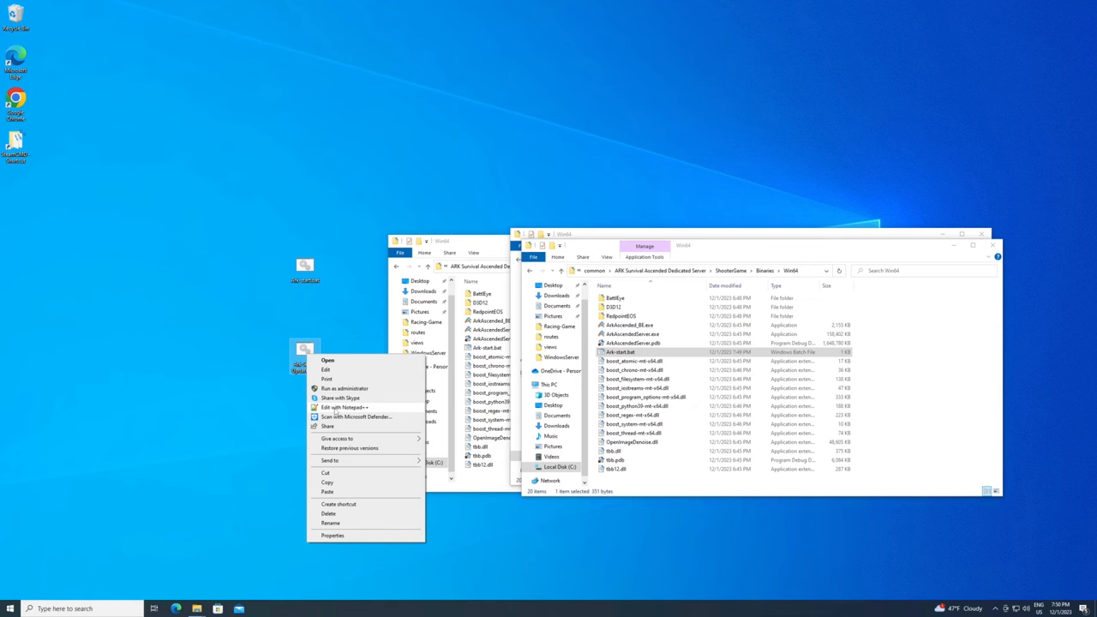
pyautogui.click(346, 408)
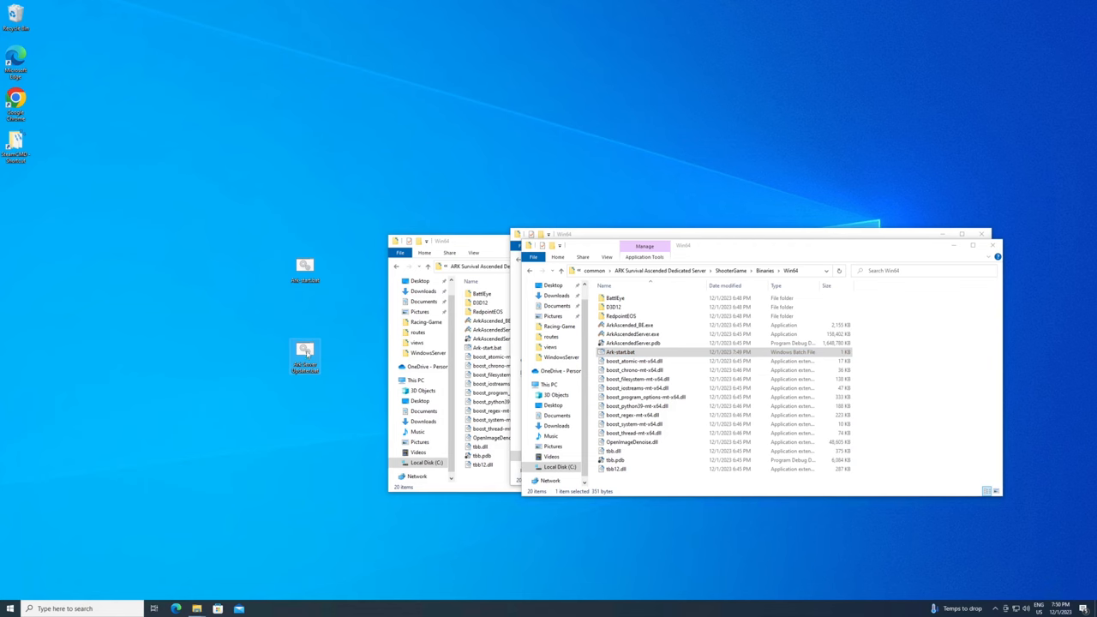
# Move Ark Server Updater.bat from the desktop into the C:\SteamCMD folder.
pyautogui.rightClick(304, 351)
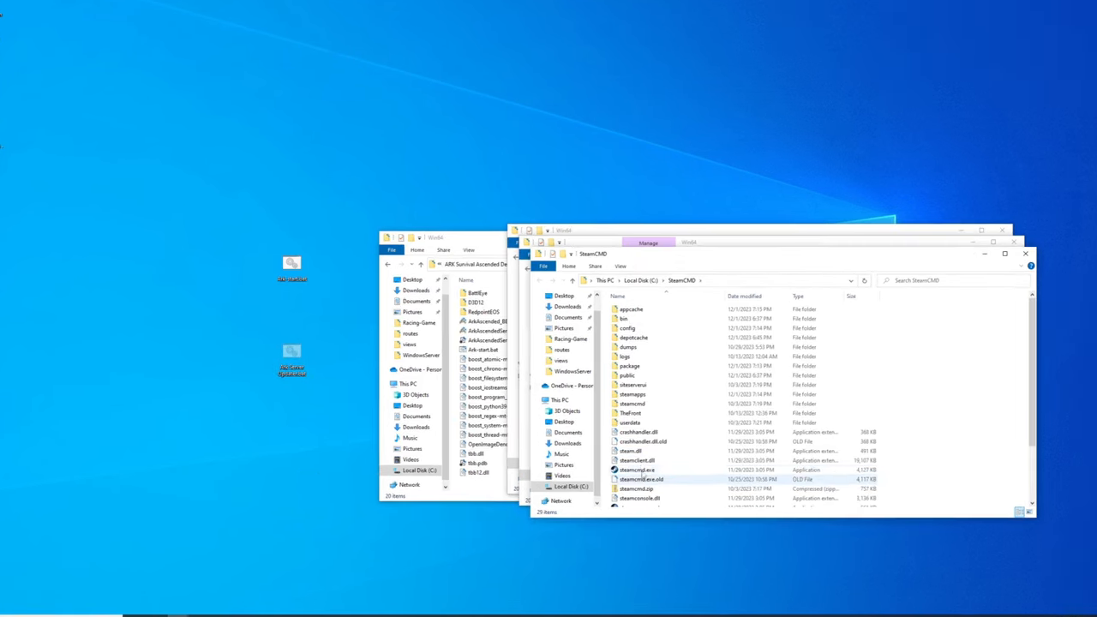
pyautogui.moveTo(636, 470)
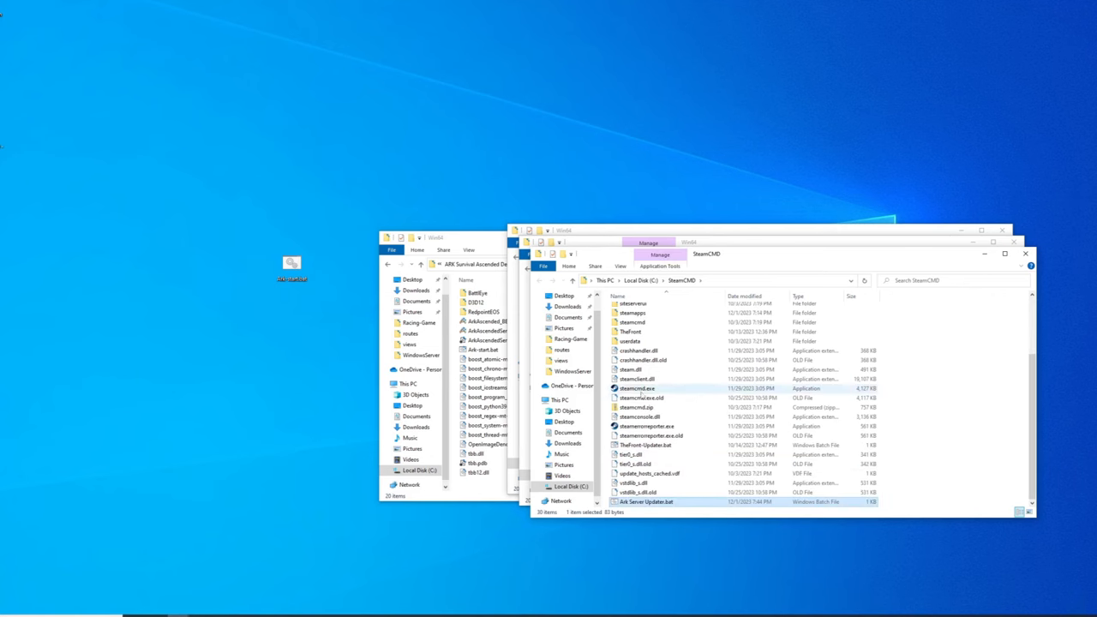
pyautogui.moveTo(632, 387)
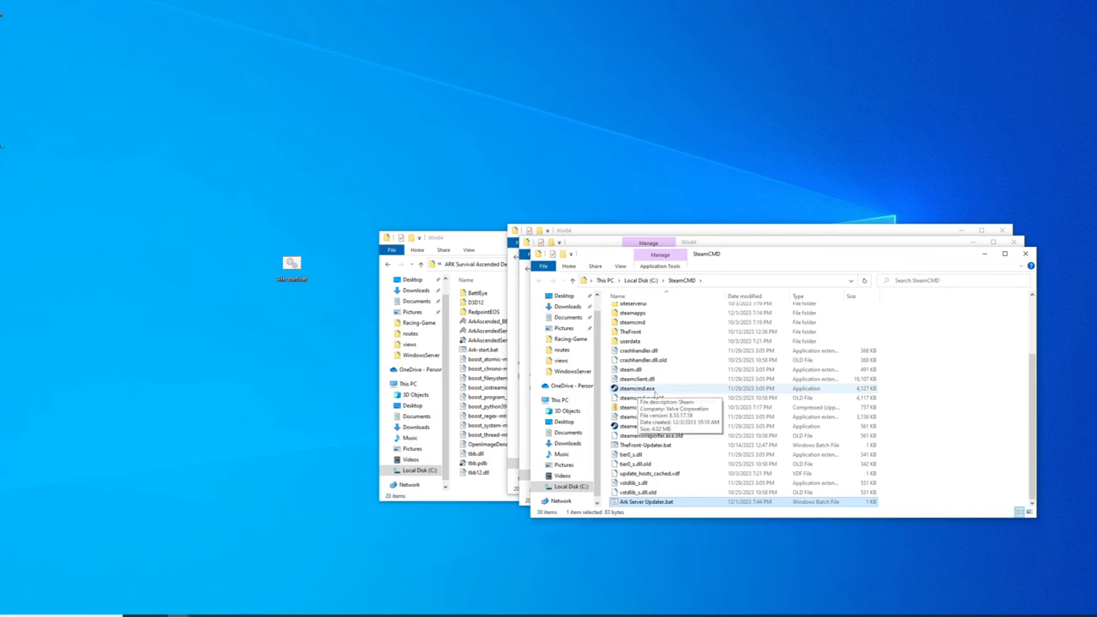
pyautogui.doubleClick(637, 387)
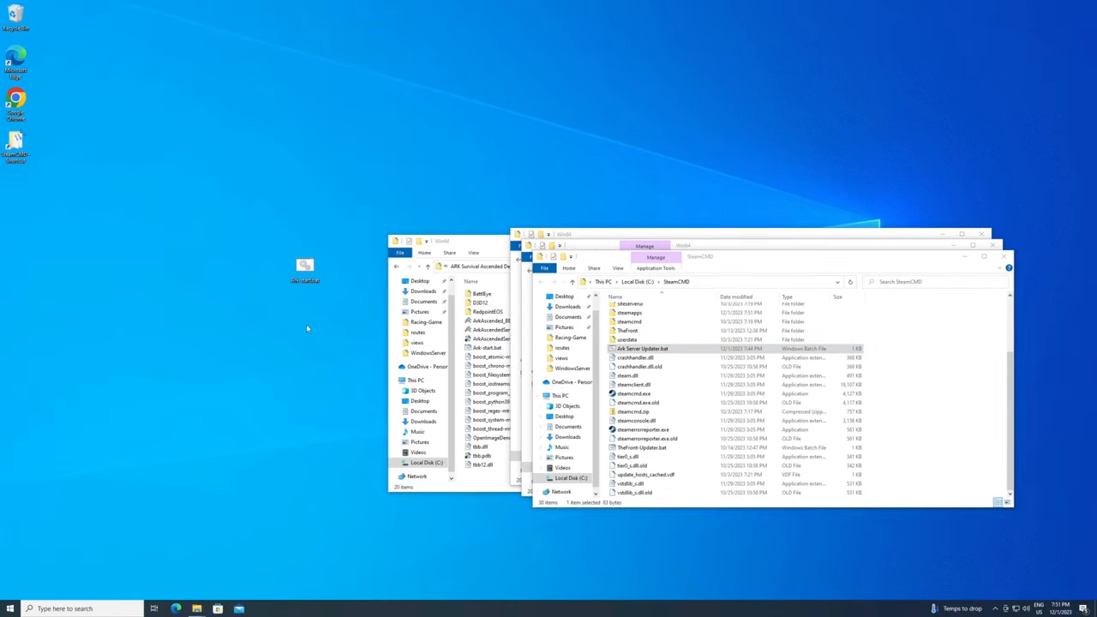
pyautogui.moveTo(305, 264)
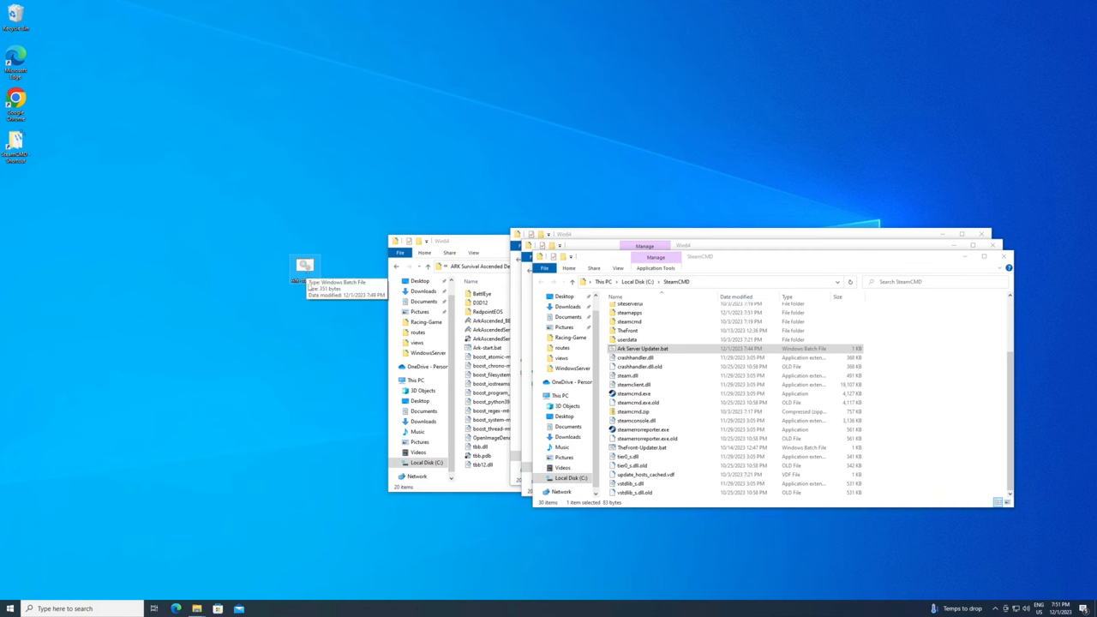
# Move Ark-start.bat from the desktop into the server's ShooterGame\Binaries\Win64 folder.
pyautogui.rightClick(305, 265)
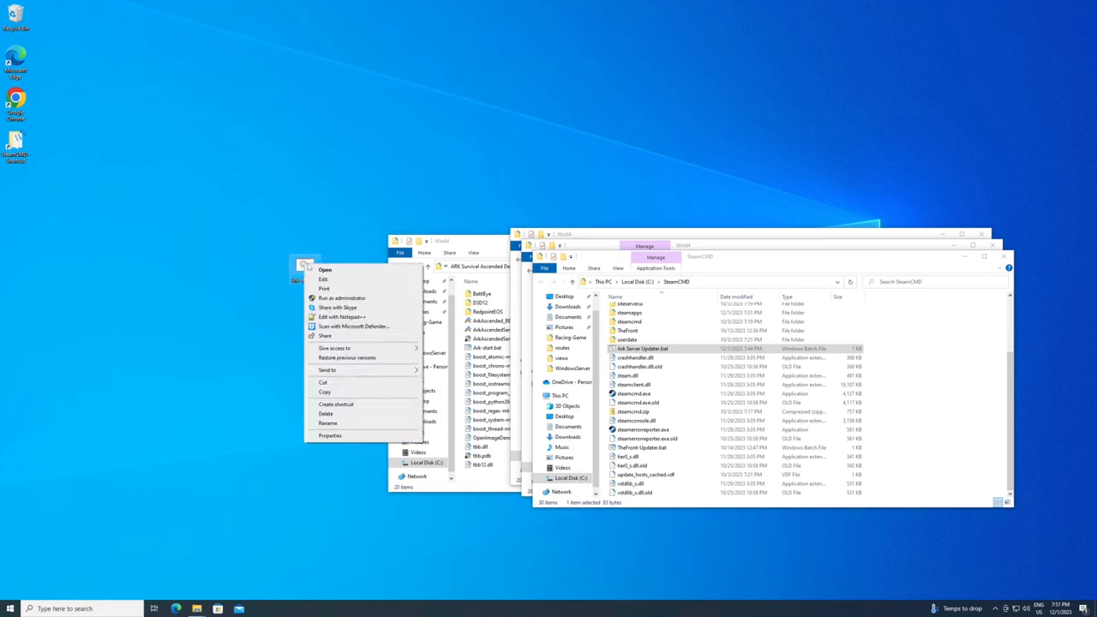
pyautogui.click(305, 267)
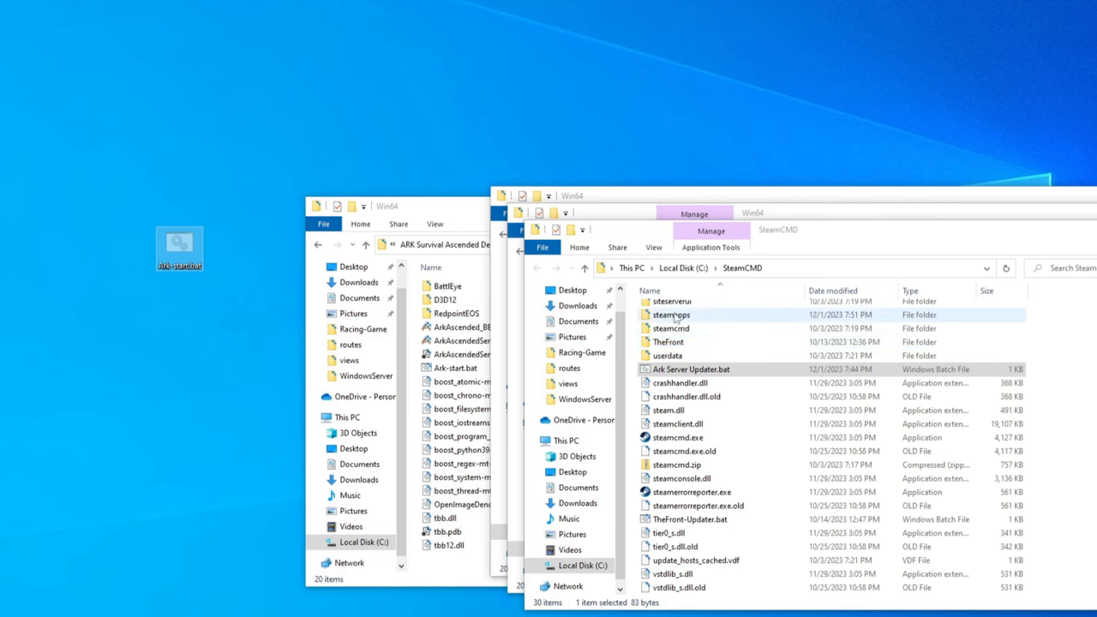
pyautogui.doubleClick(668, 315)
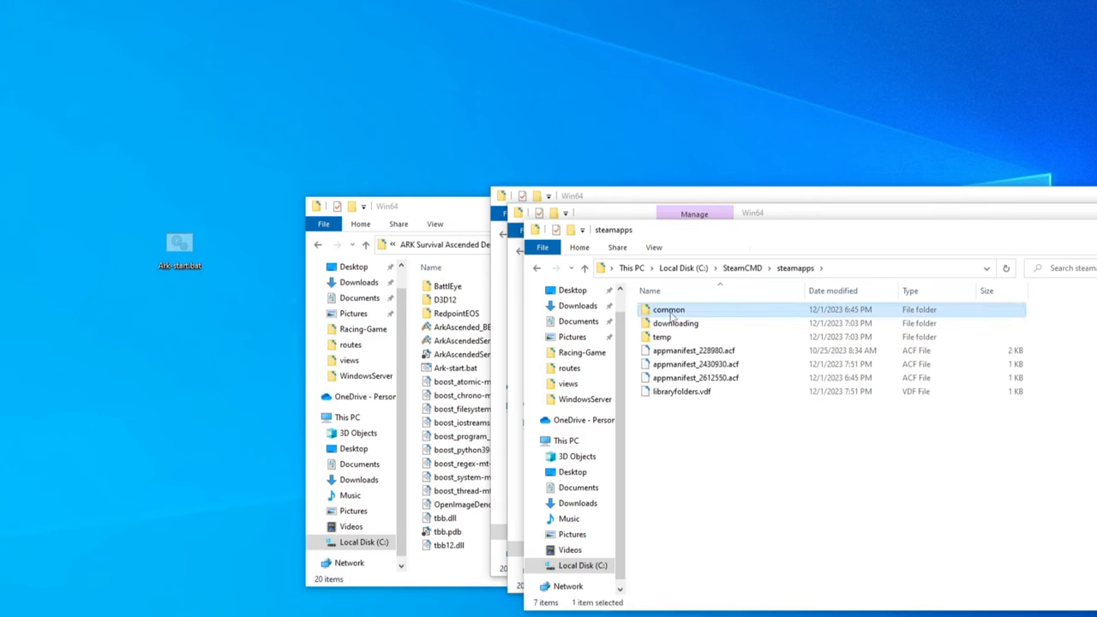
pyautogui.doubleClick(669, 308)
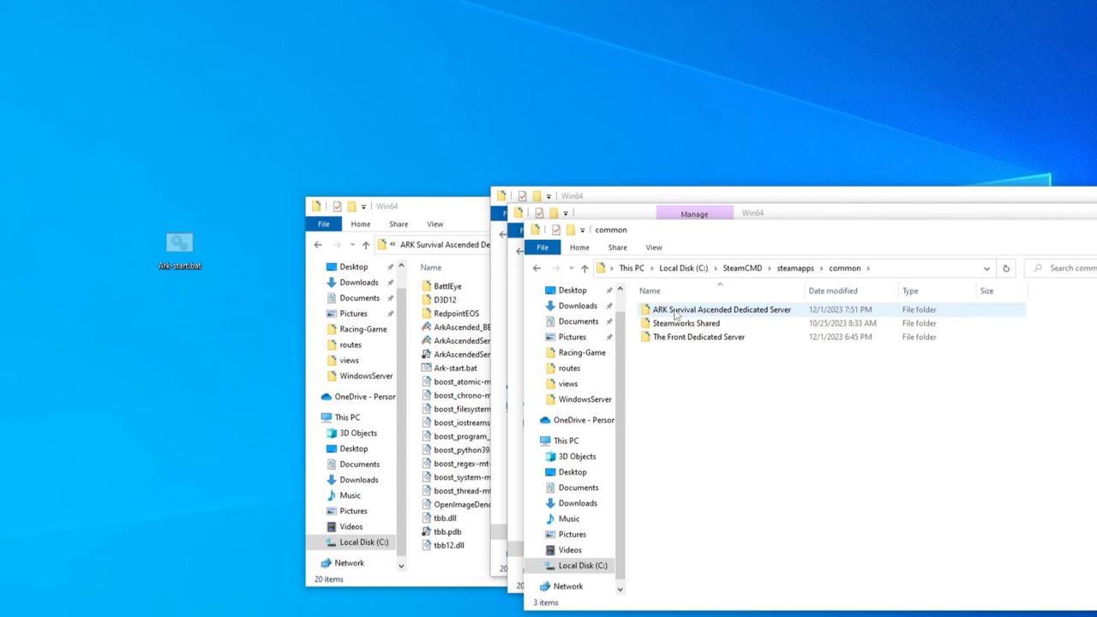
pyautogui.doubleClick(722, 308)
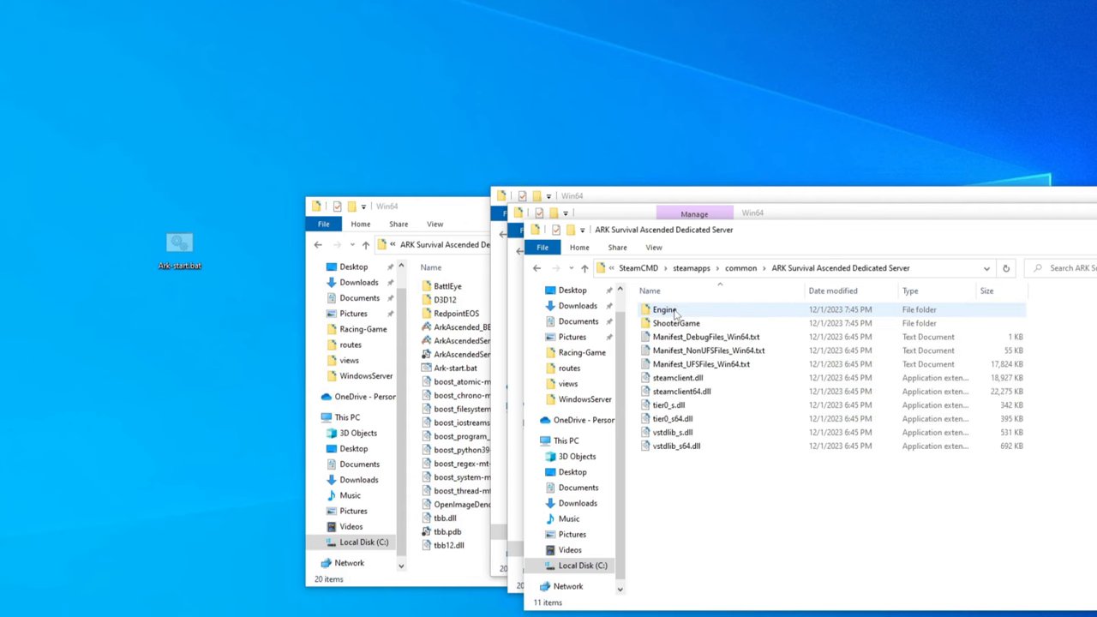
pyautogui.moveTo(675, 322)
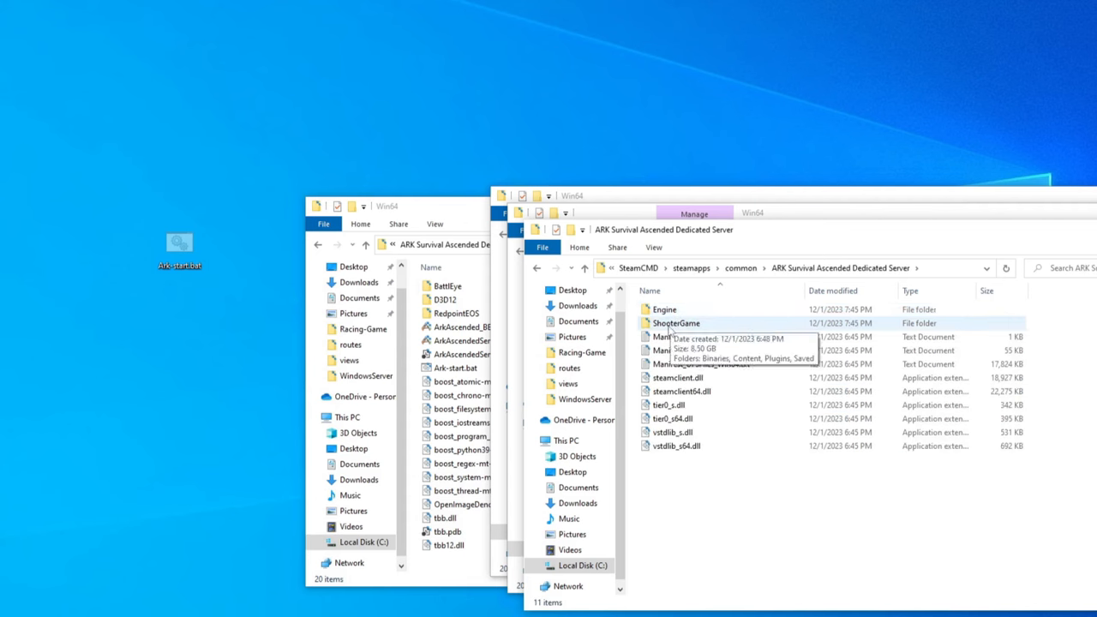
pyautogui.doubleClick(675, 322)
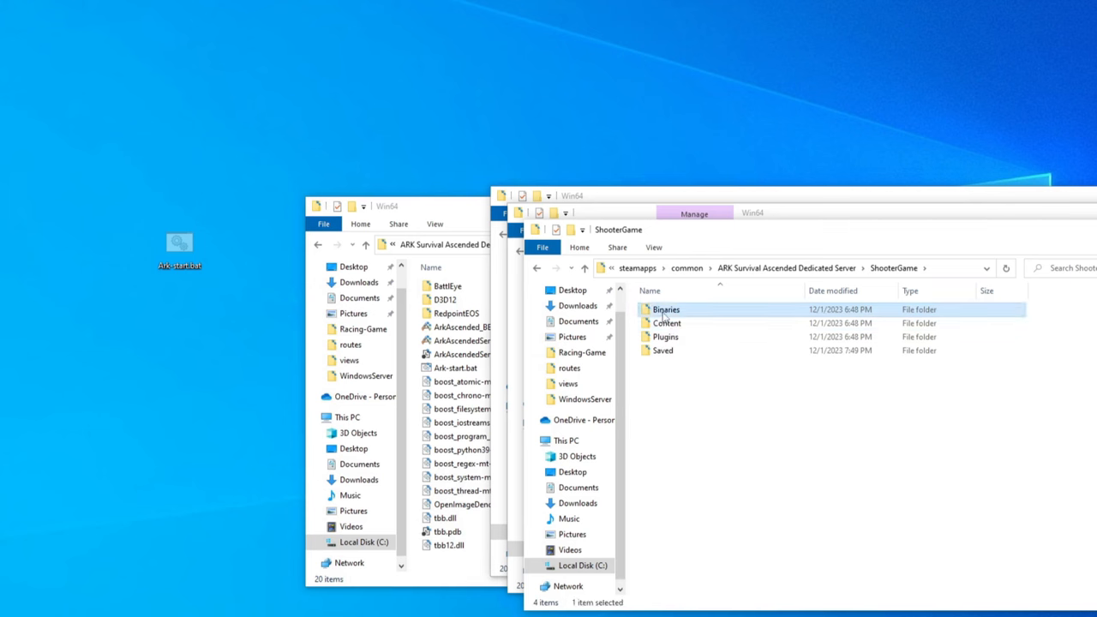
pyautogui.doubleClick(667, 308)
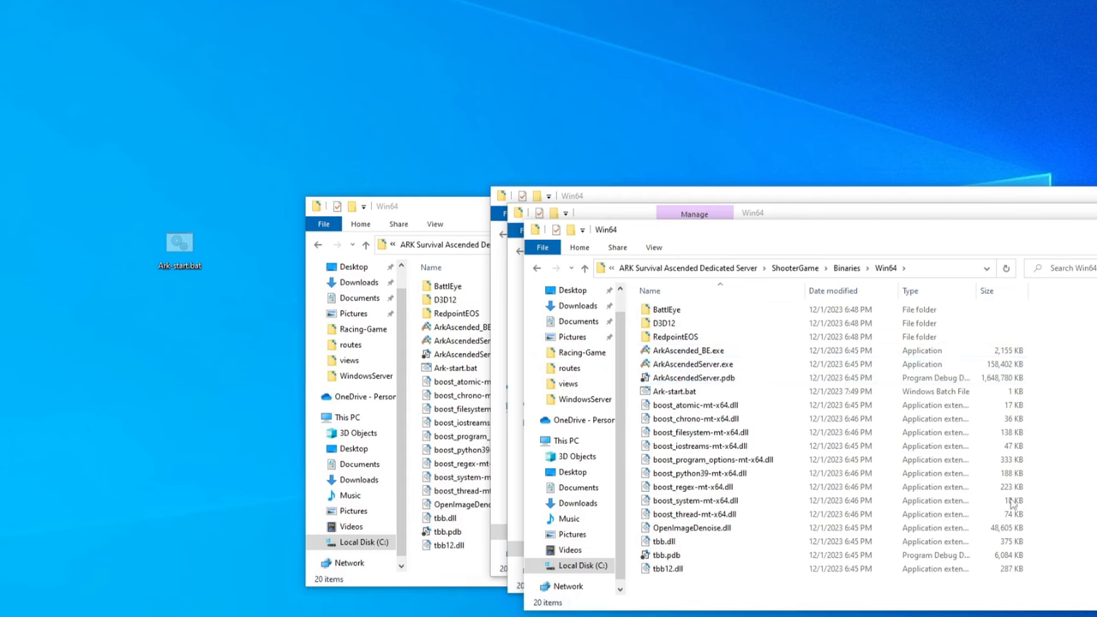
pyautogui.moveTo(179, 248); pyautogui.dragTo(694, 390)
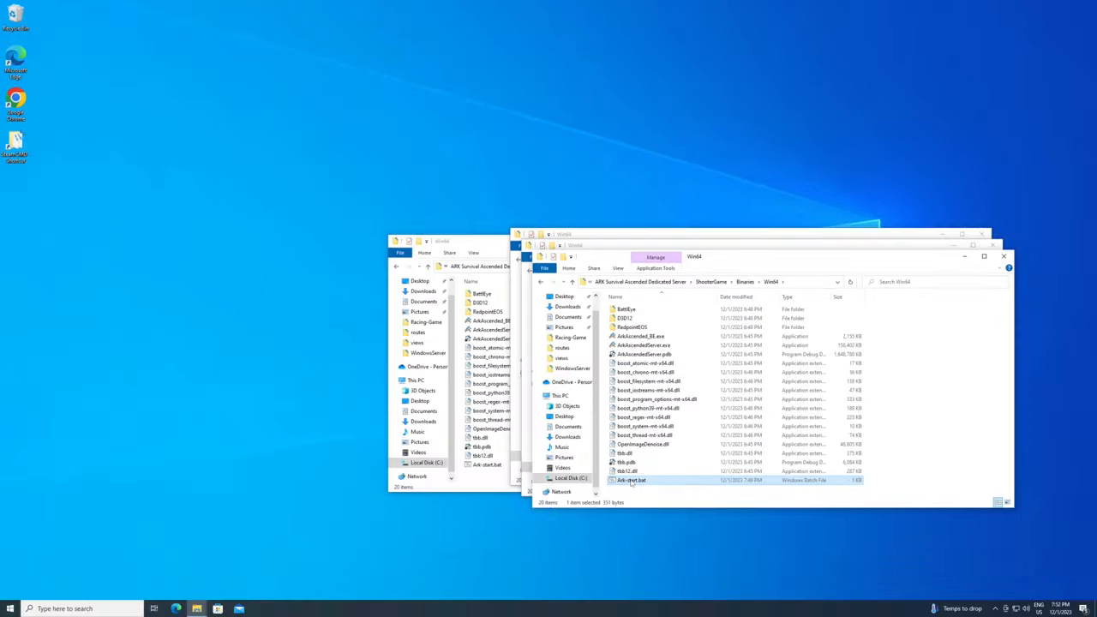
# Edit Ark-start.bat from the Win64 folder with Notepad++.
pyautogui.rightClick(637, 479)
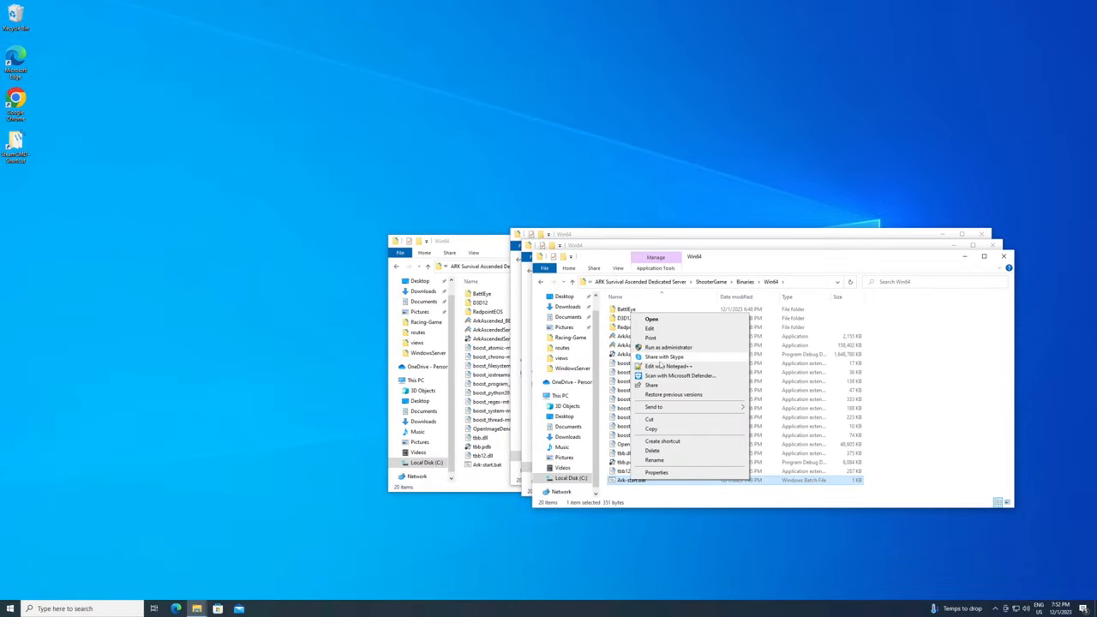
pyautogui.click(662, 367)
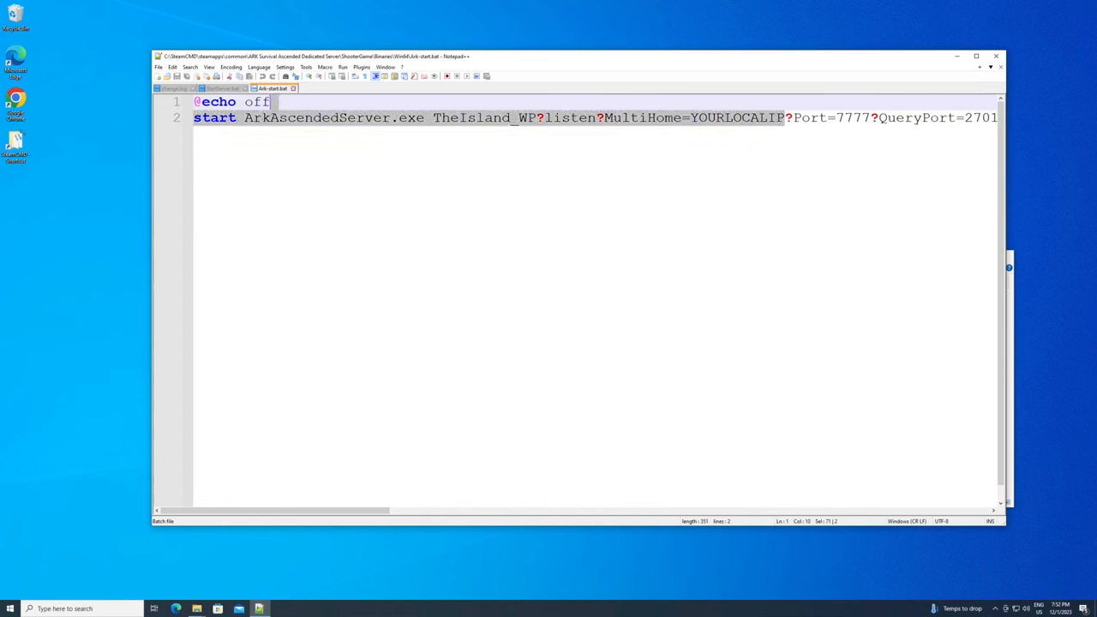
pyautogui.doubleClick(742, 120)
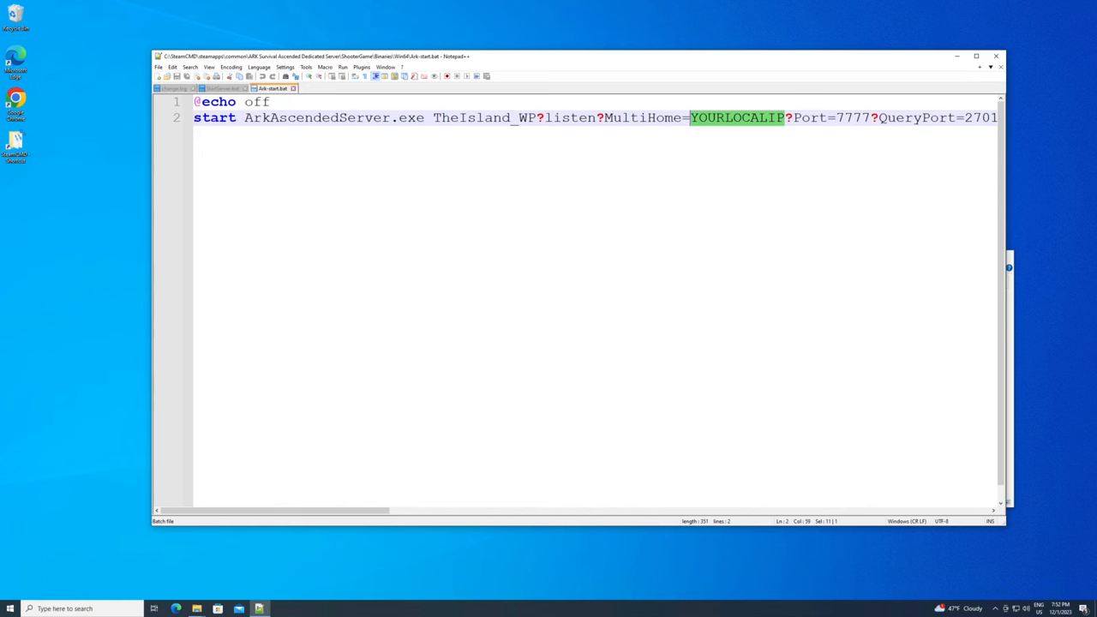
pyautogui.moveTo(716, 34)
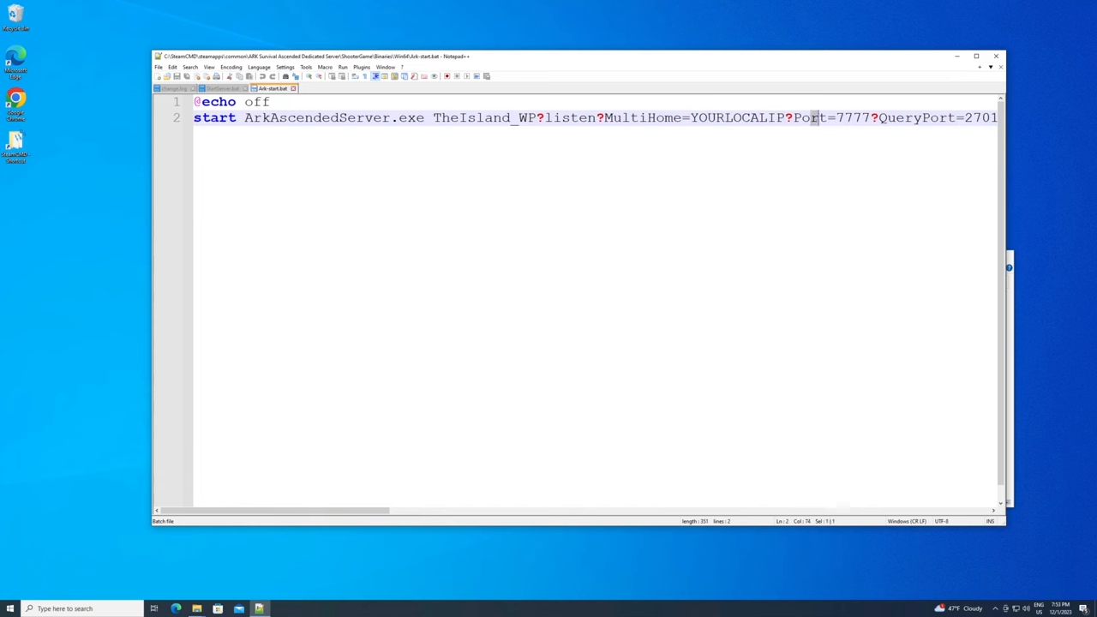
pyautogui.hscroll(3)
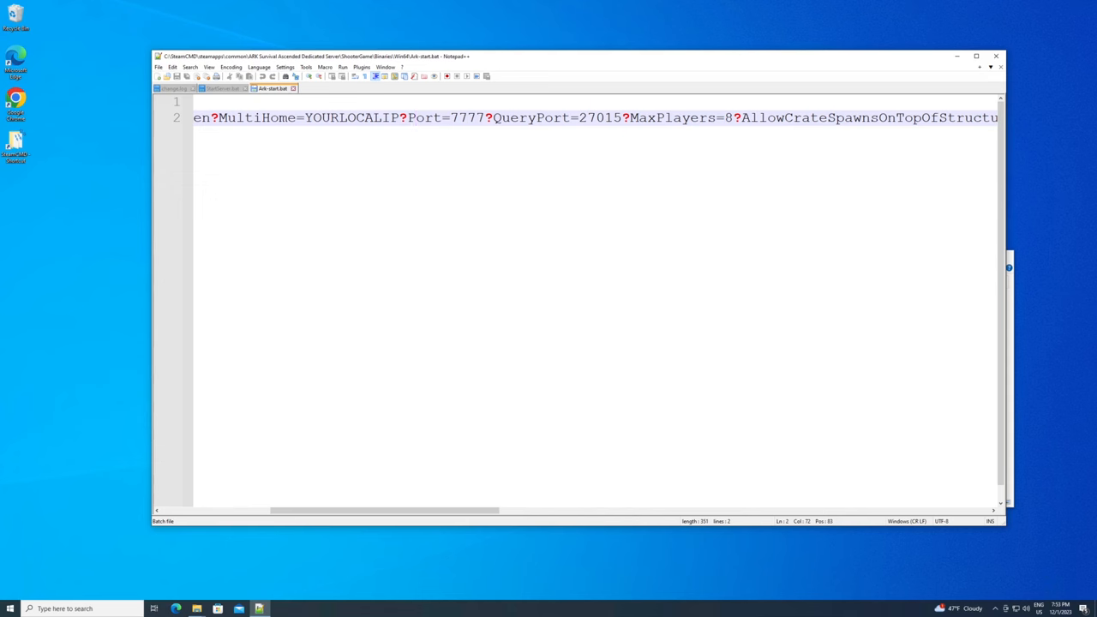
pyautogui.click(418, 120)
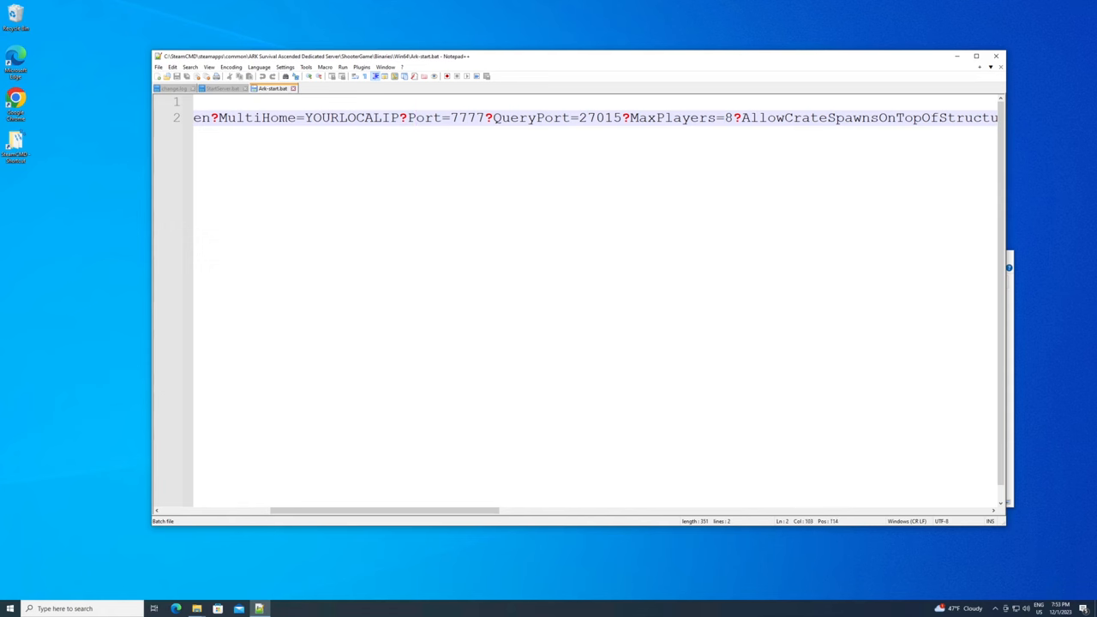
pyautogui.click(681, 117)
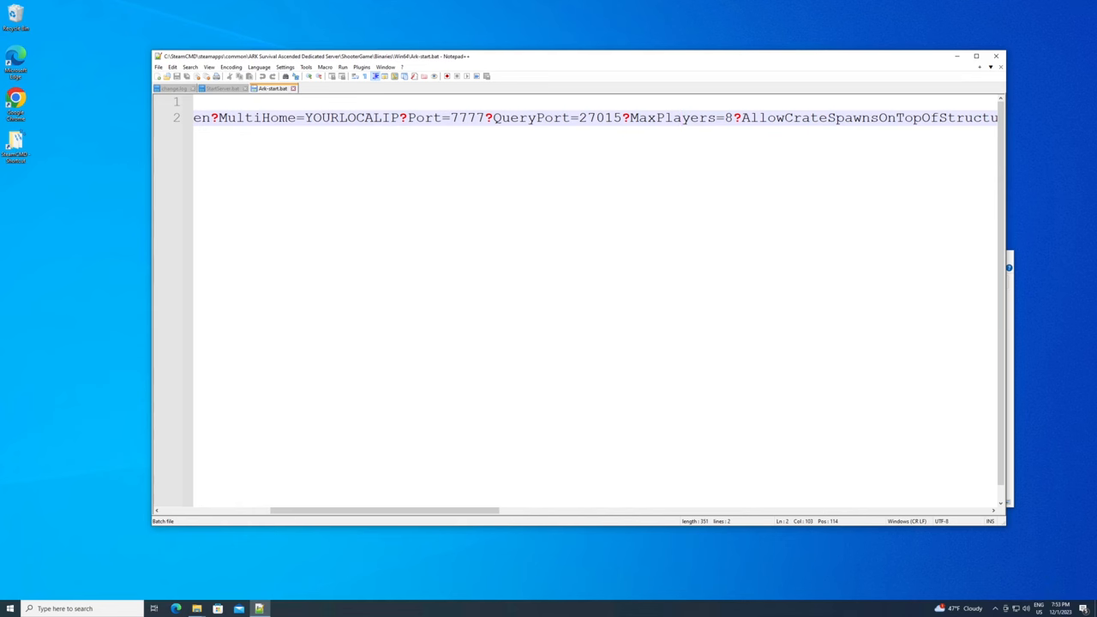
pyautogui.hscroll(3)
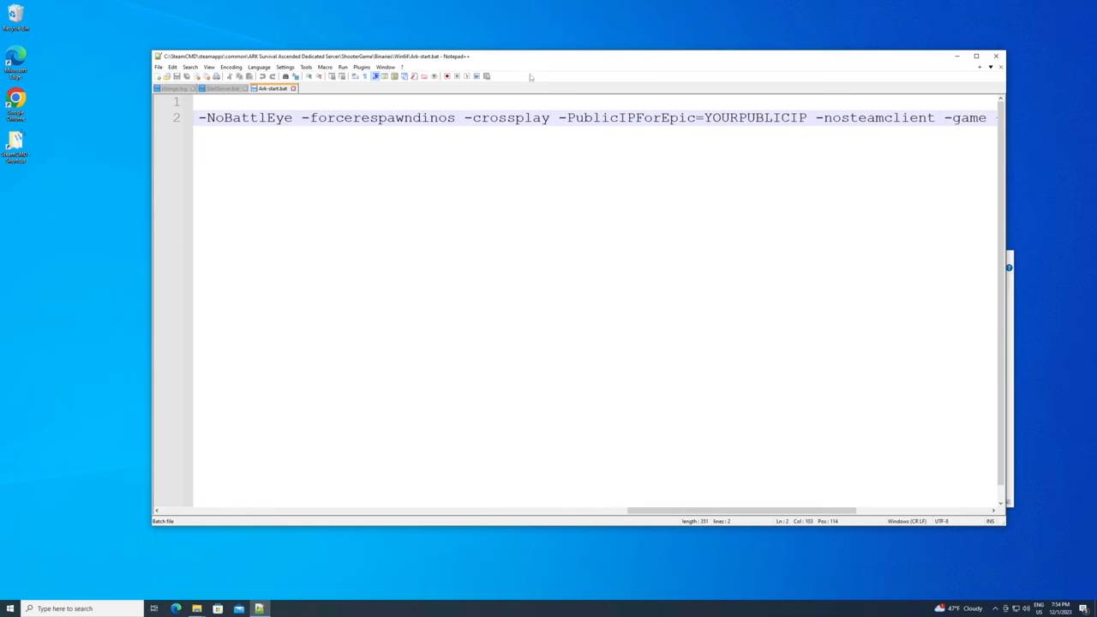
pyautogui.doubleClick(507, 116)
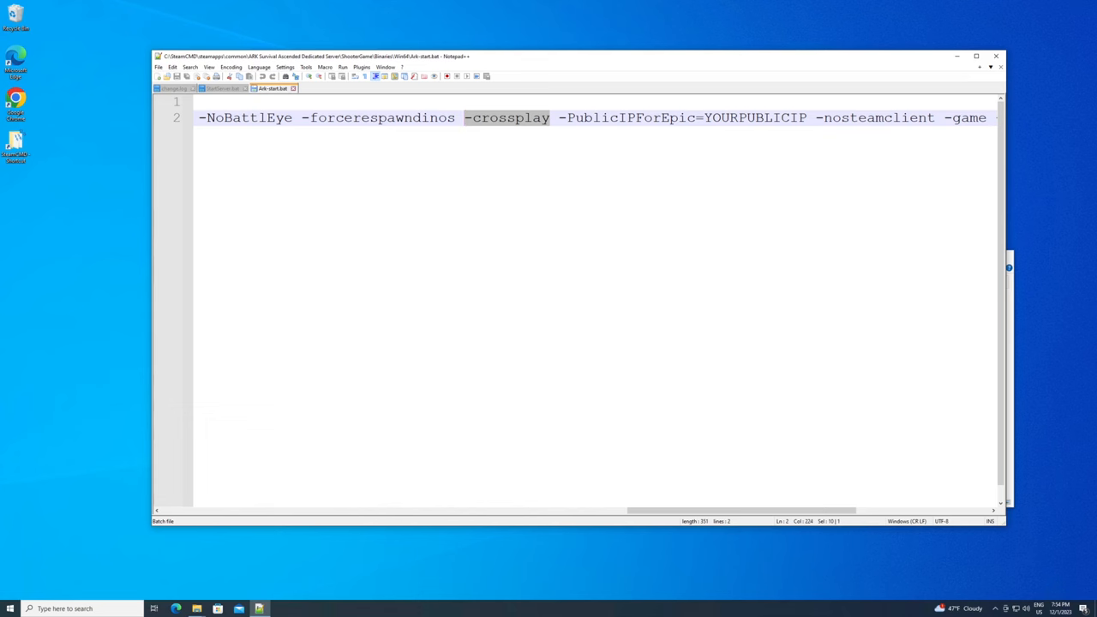
pyautogui.click(559, 117)
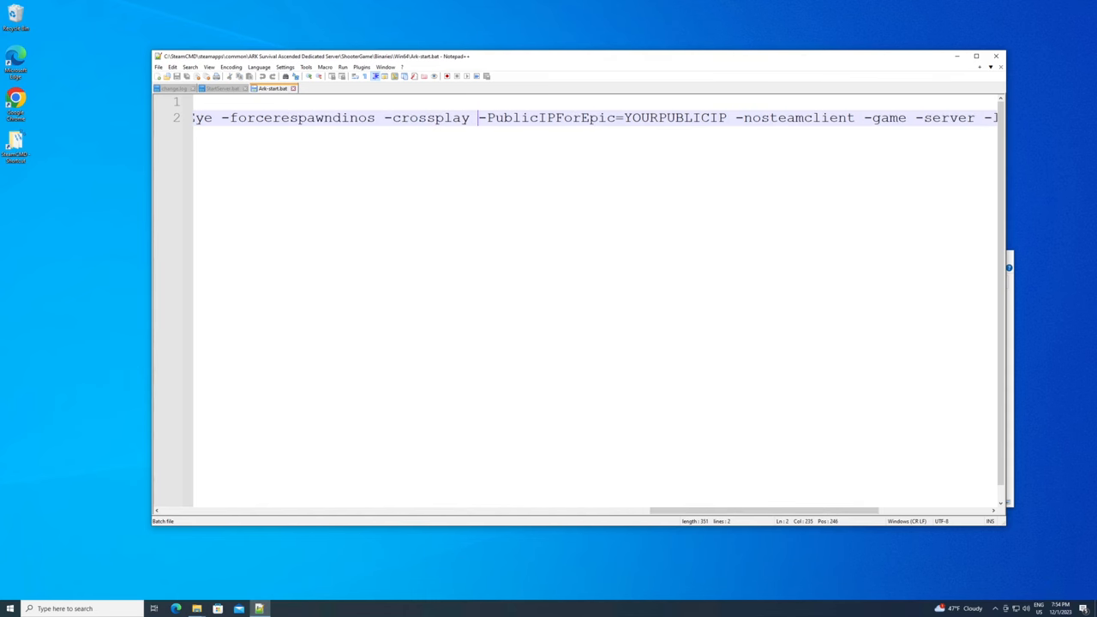
pyautogui.doubleClick(676, 117)
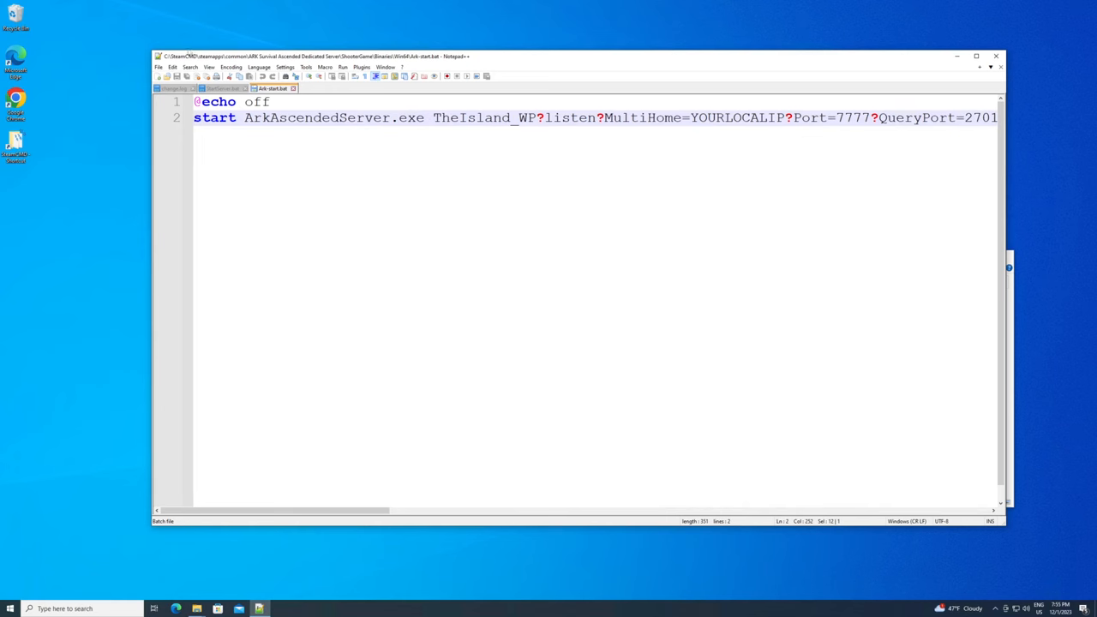
# Close Notepad++ and launch Ark-start.bat to start the ARK server.
pyautogui.click(159, 67)
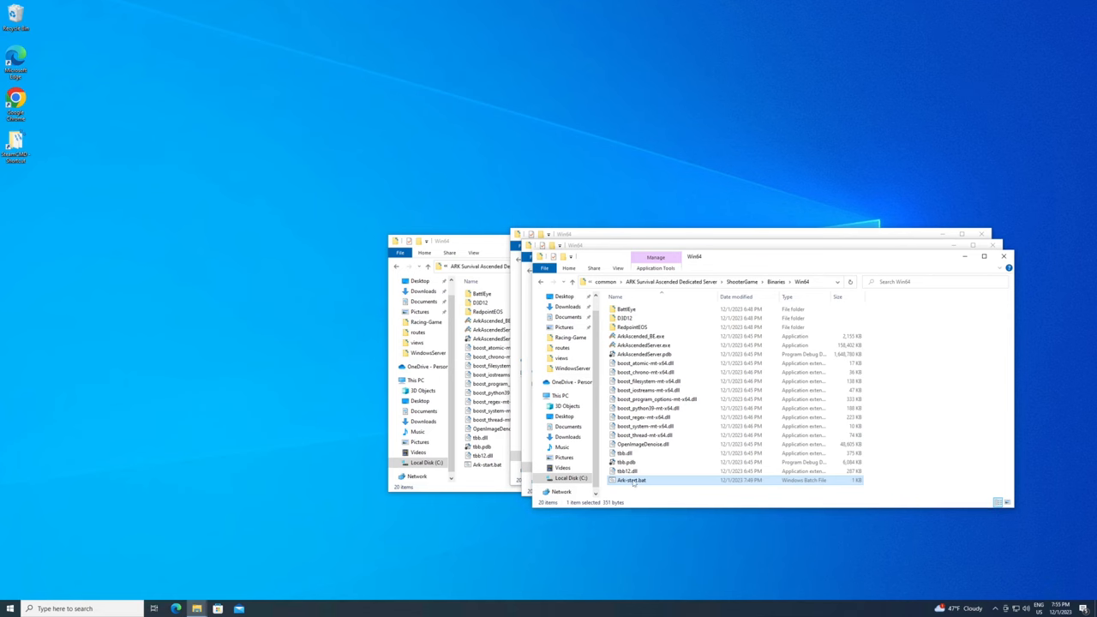
pyautogui.doubleClick(640, 480)
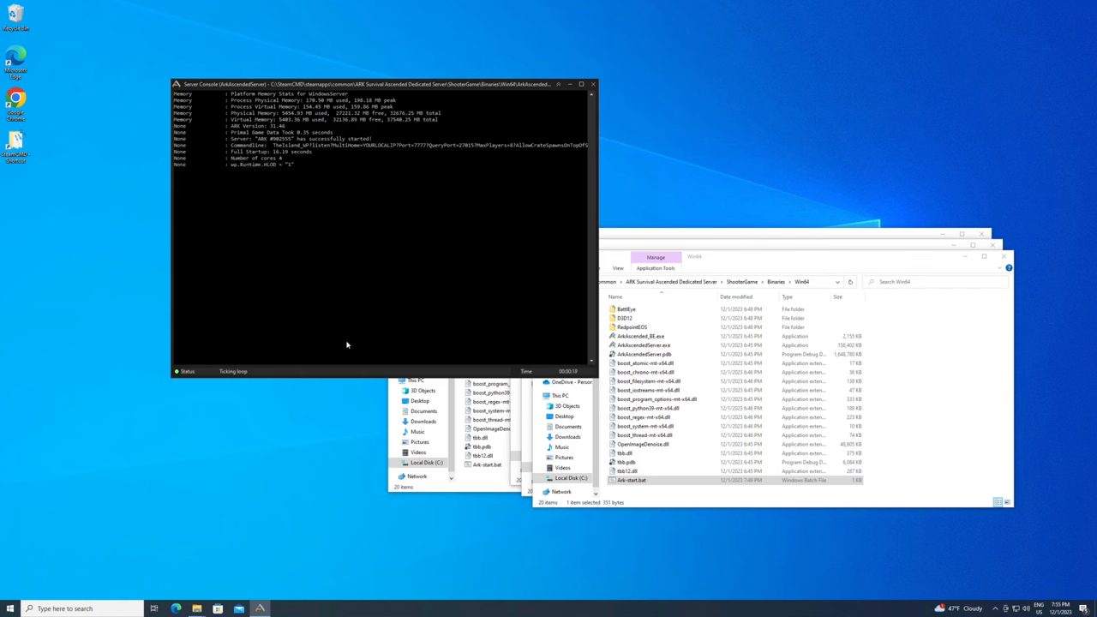
pyautogui.moveTo(315, 188)
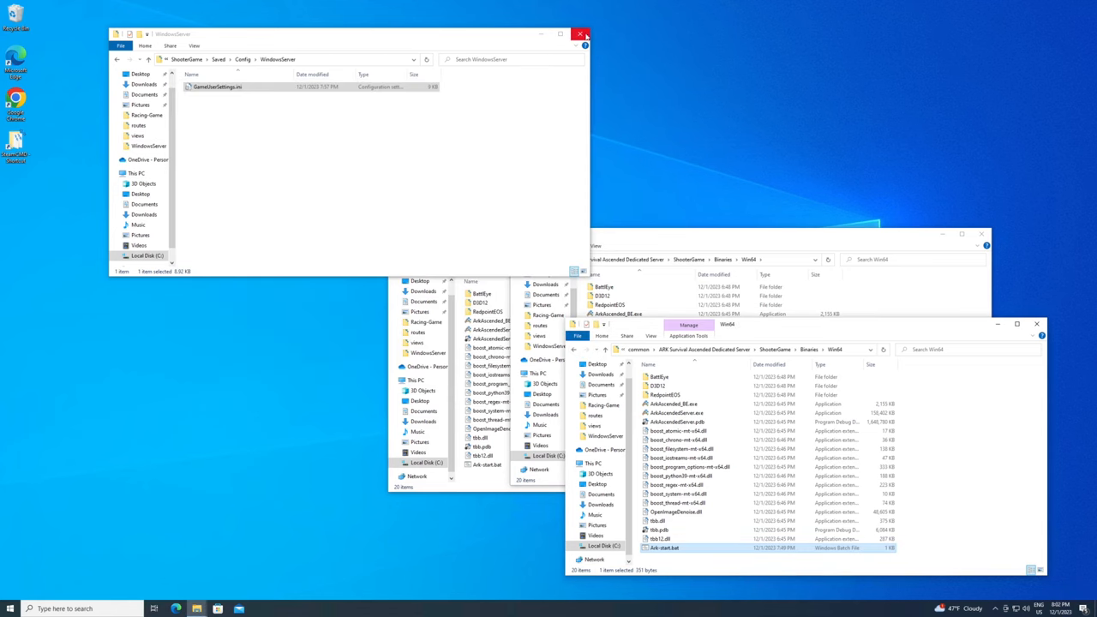
# Close the extra Explorer window, leaving the ShooterGame folder window in front.
pyautogui.click(582, 34)
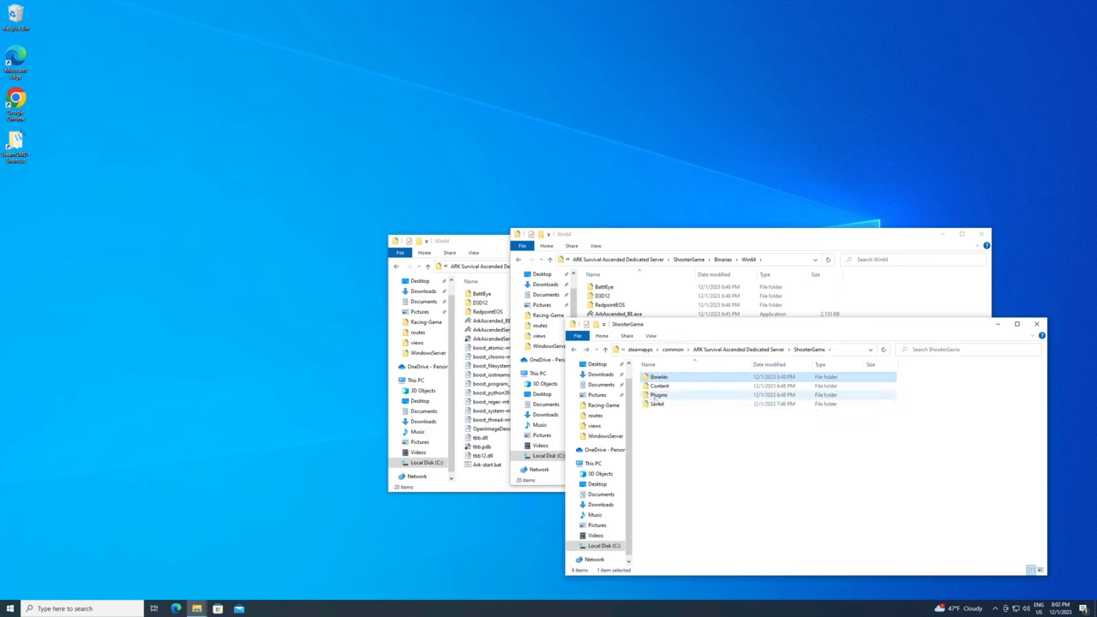
# Navigate Saved > Config > WindowsServer and edit GameUserSettings.ini with Notepad++.
pyautogui.click(657, 377)
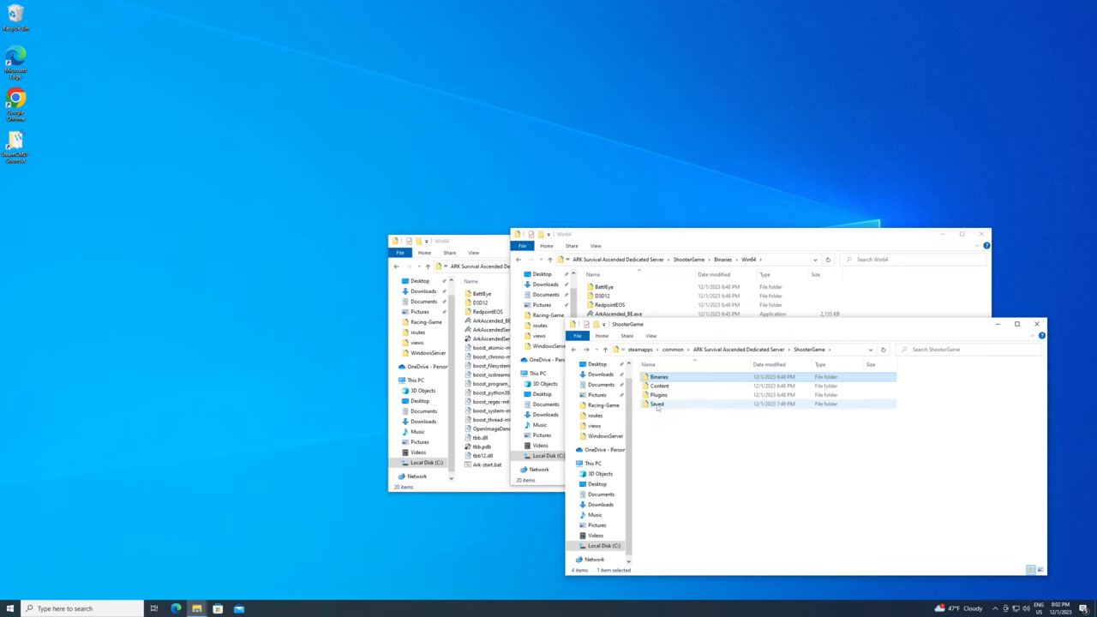
pyautogui.doubleClick(658, 405)
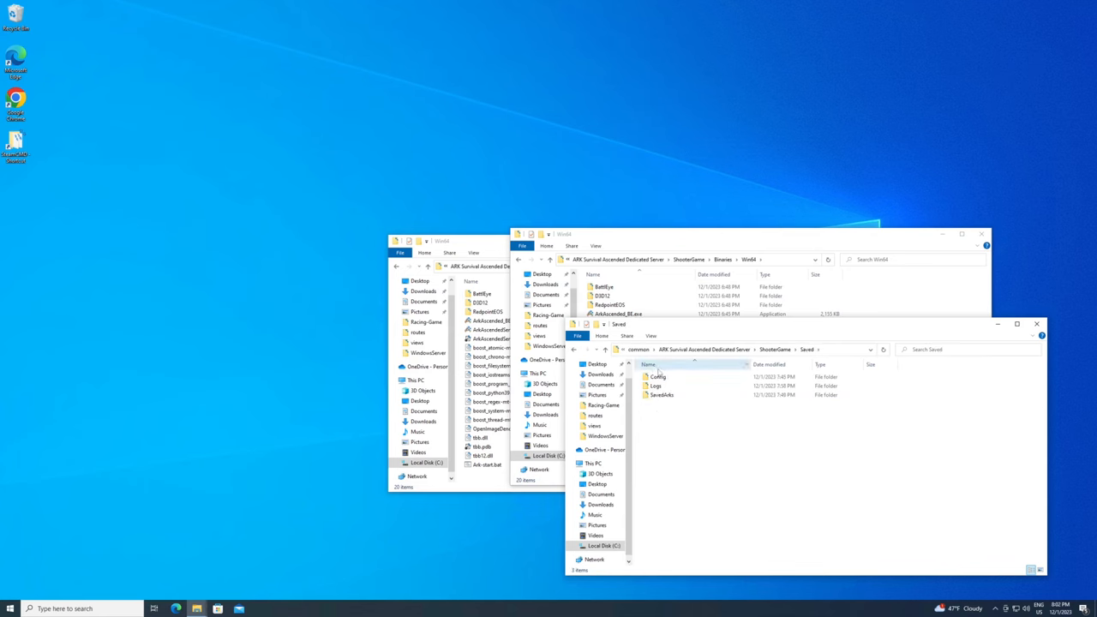
pyautogui.doubleClick(658, 377)
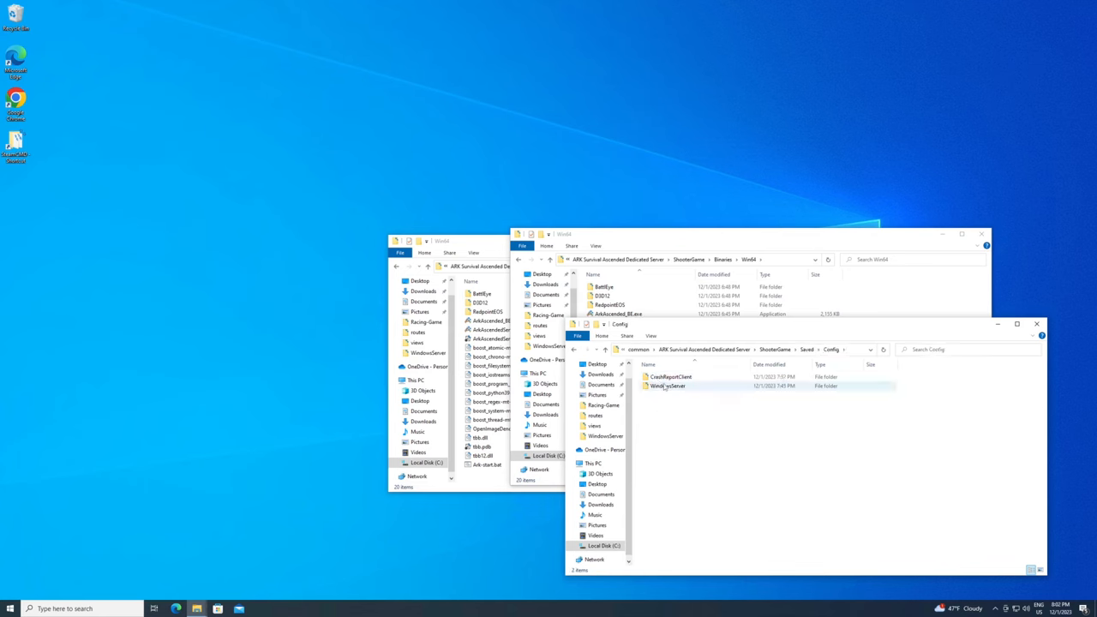
pyautogui.doubleClick(665, 386)
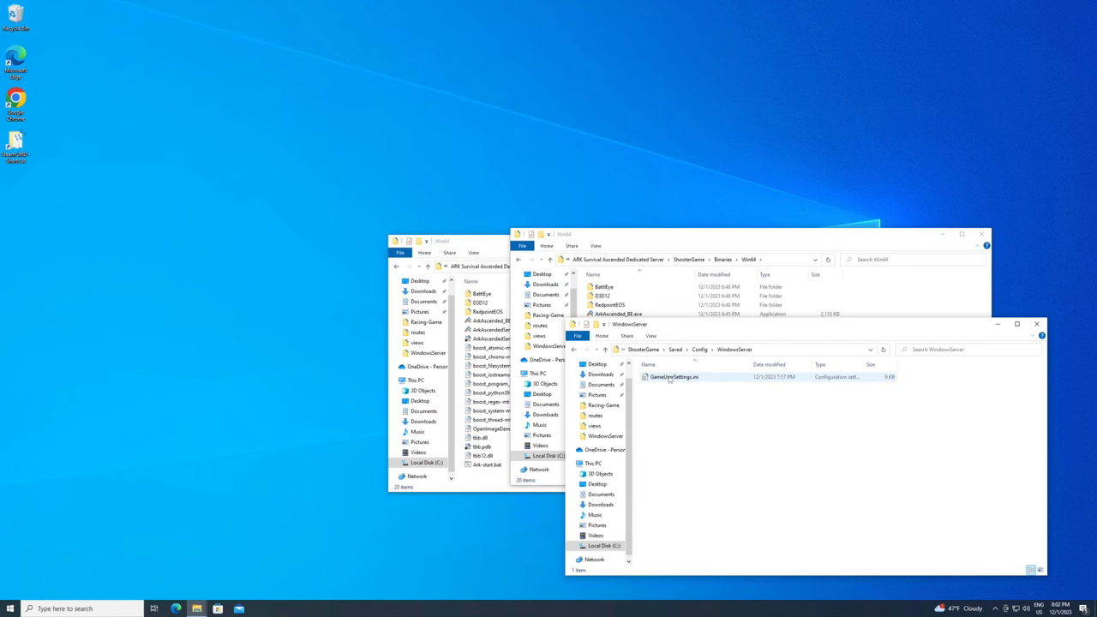
pyautogui.rightClick(661, 375)
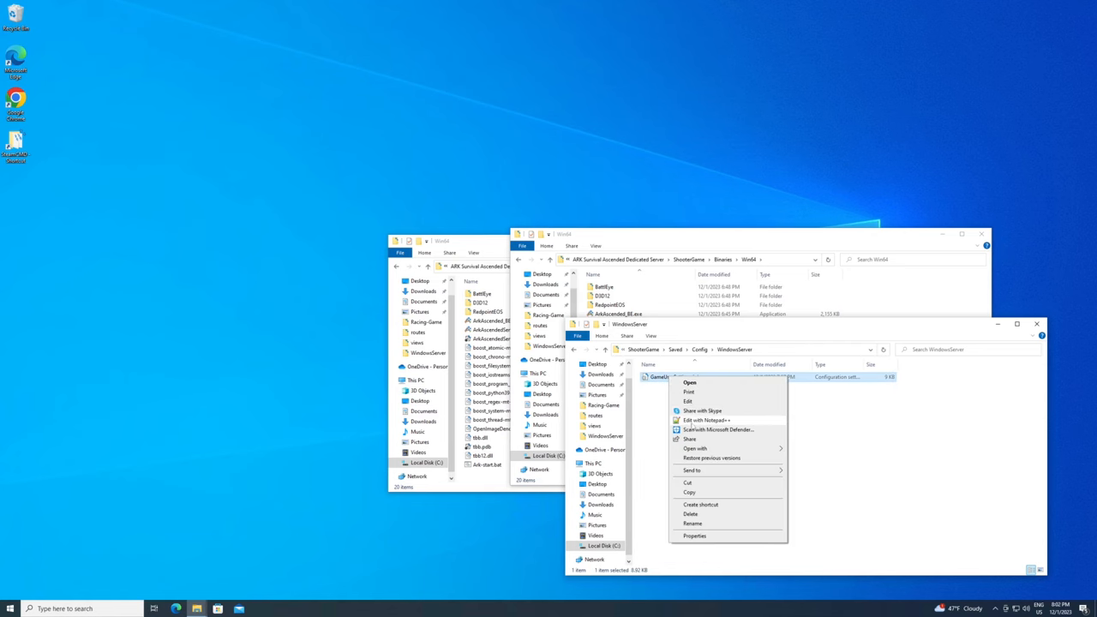
pyautogui.click(703, 418)
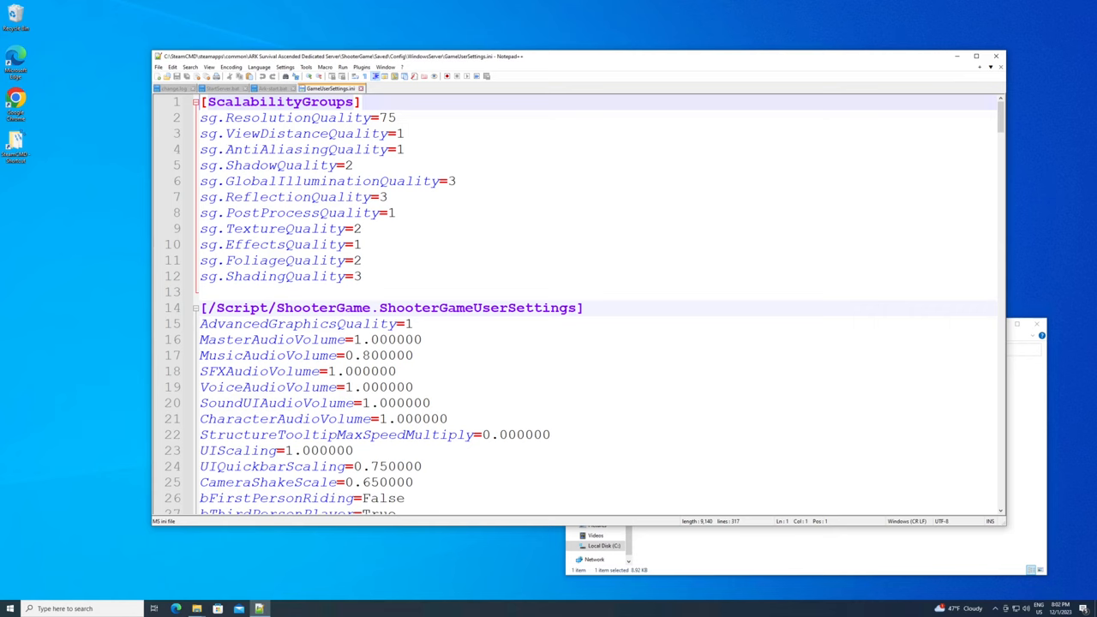
pyautogui.scroll(-3)
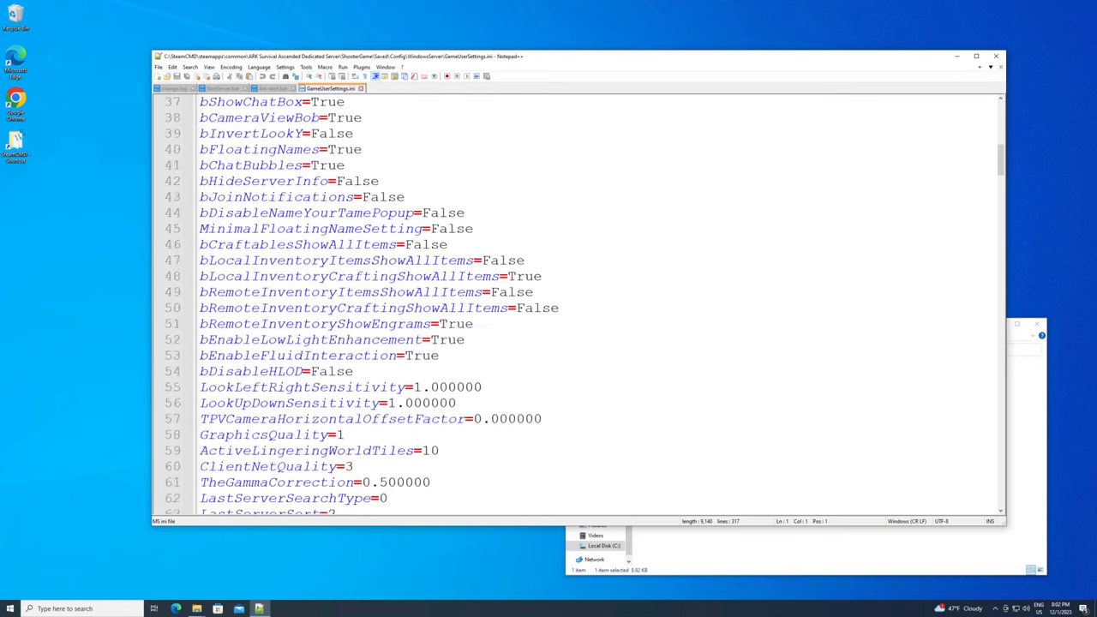
pyautogui.scroll(-3)
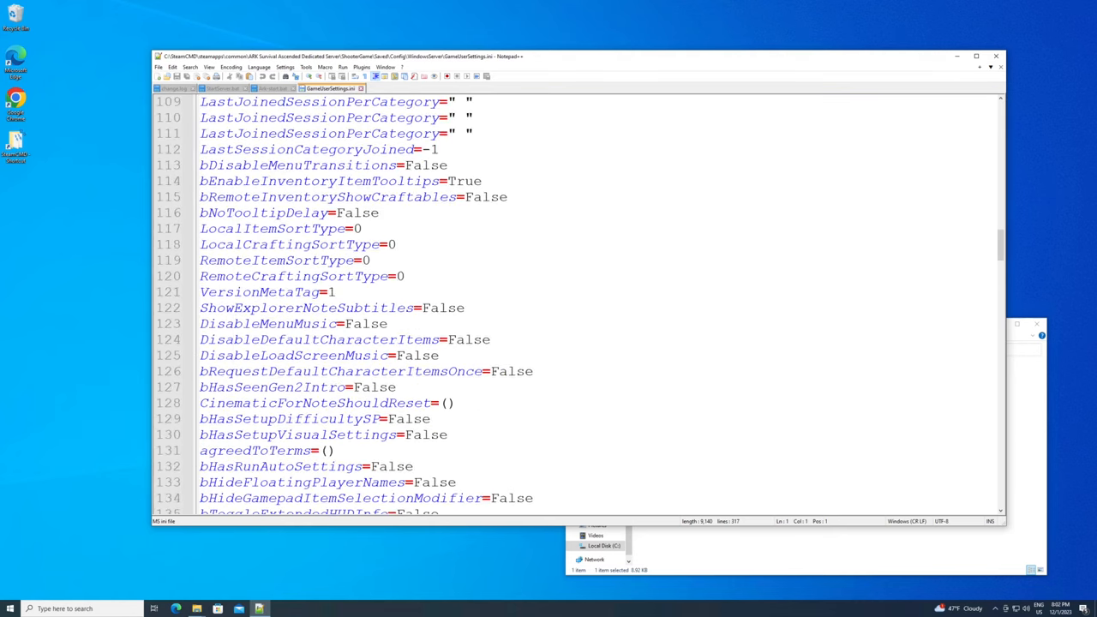
pyautogui.scroll(-3)
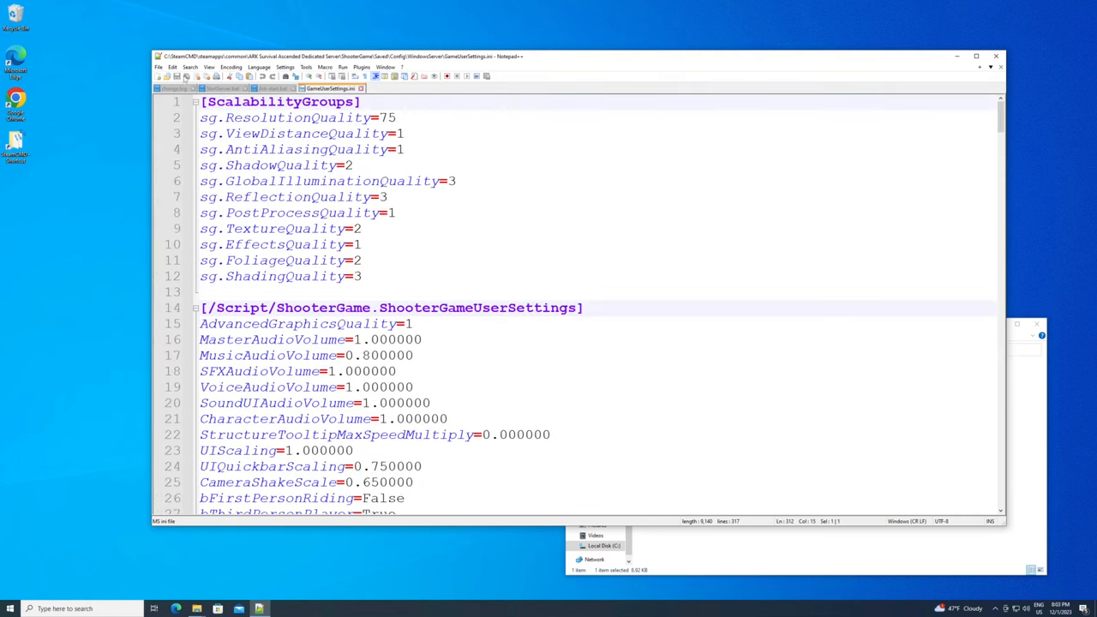
pyautogui.click(161, 65)
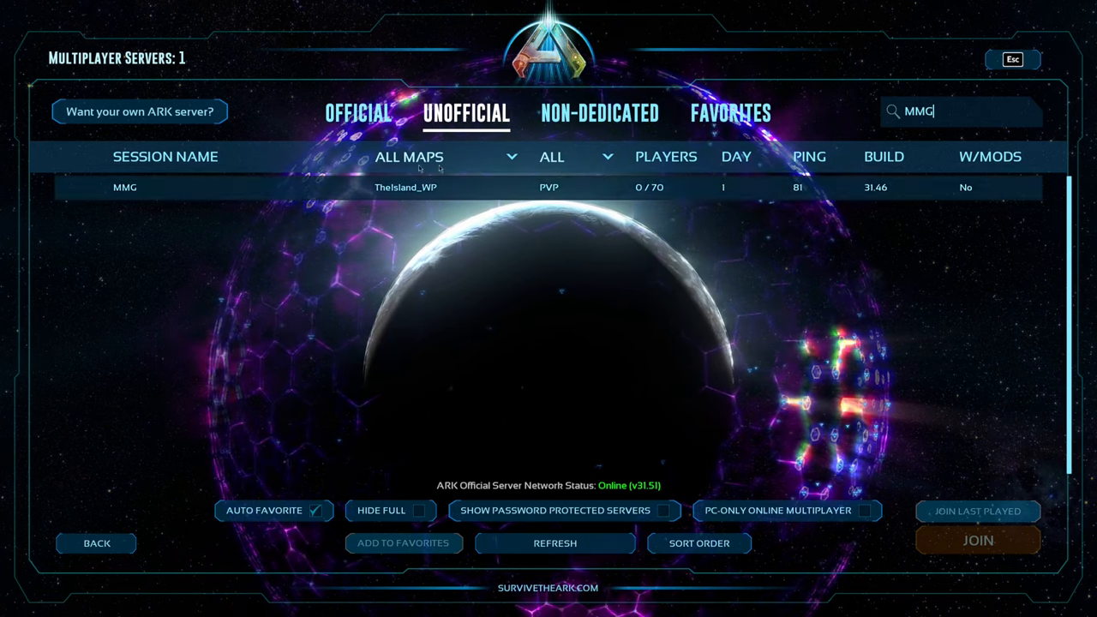
# Select the MMG TheIsland_WP server (0/70 players) from the unofficial results.
pyautogui.click(125, 187)
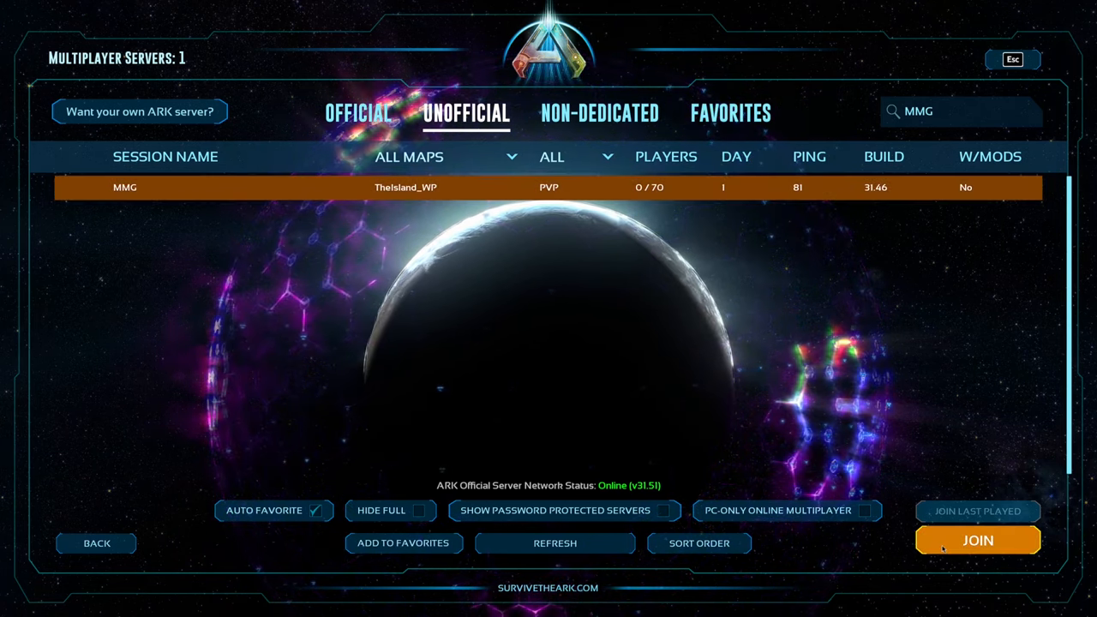
pyautogui.moveTo(876, 430)
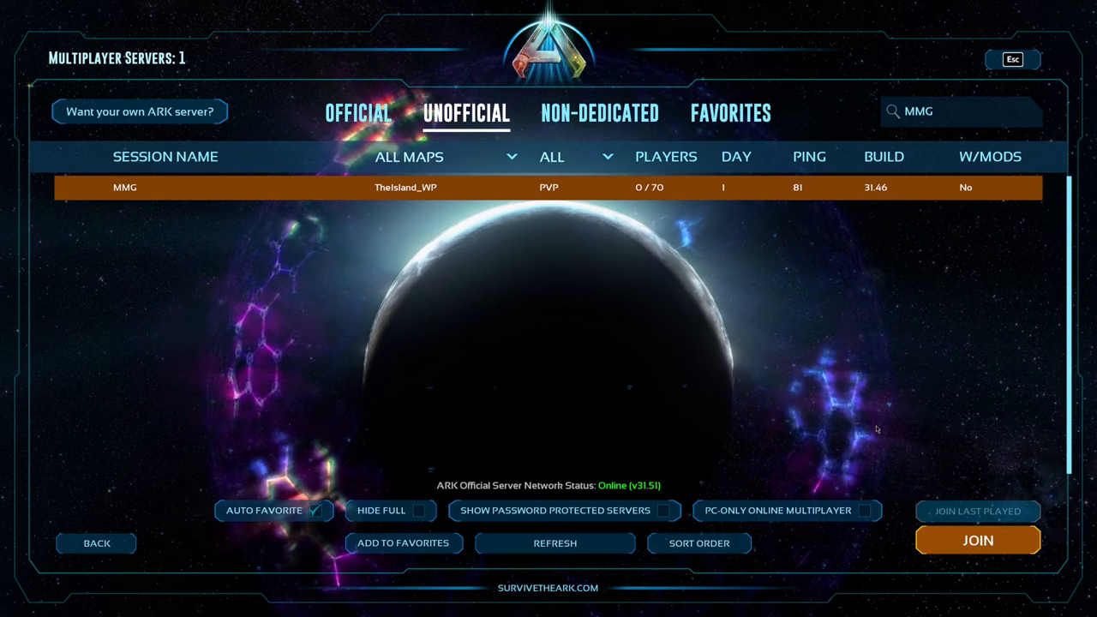